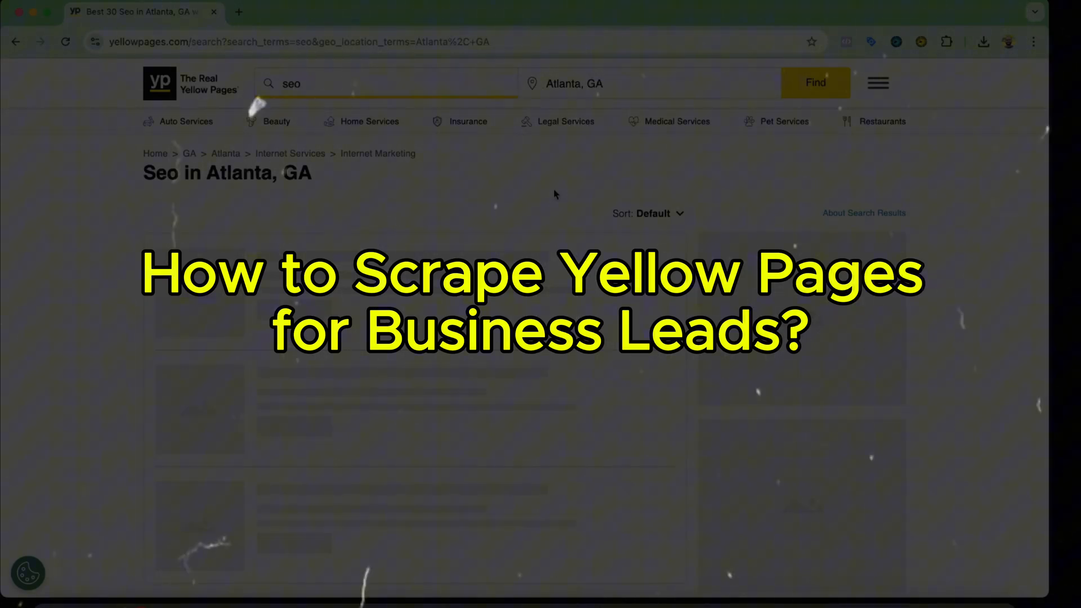
Step: Search Yellow Pages for 'seo' in Atlanta, GA and check the 'Showing 1-30 of 404' count
{"action": "left_click", "coordinate": [311, 84]}
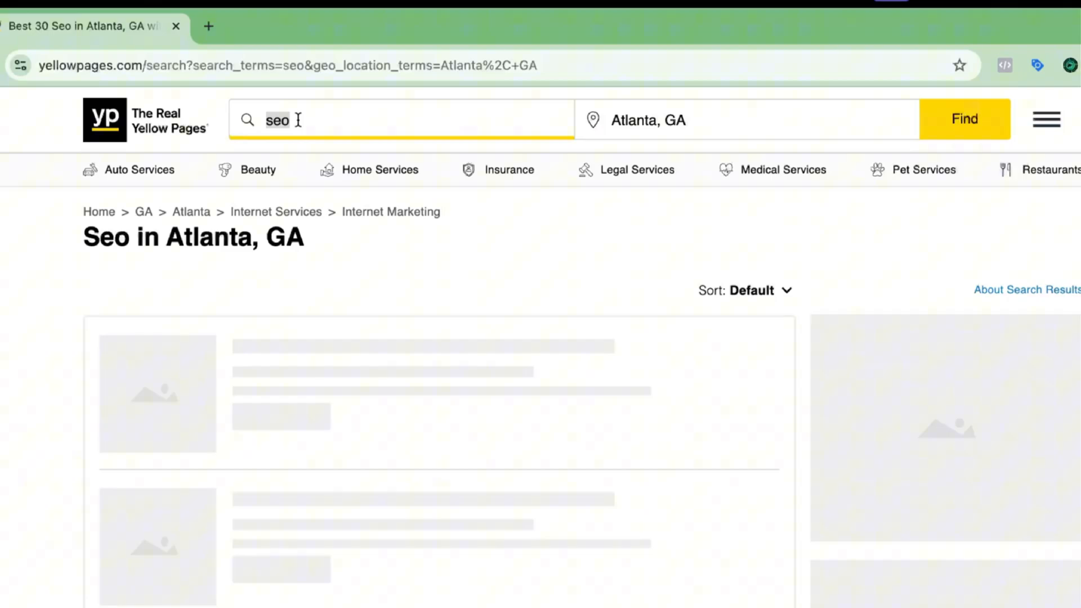
{"action": "left_click", "coordinate": [649, 120]}
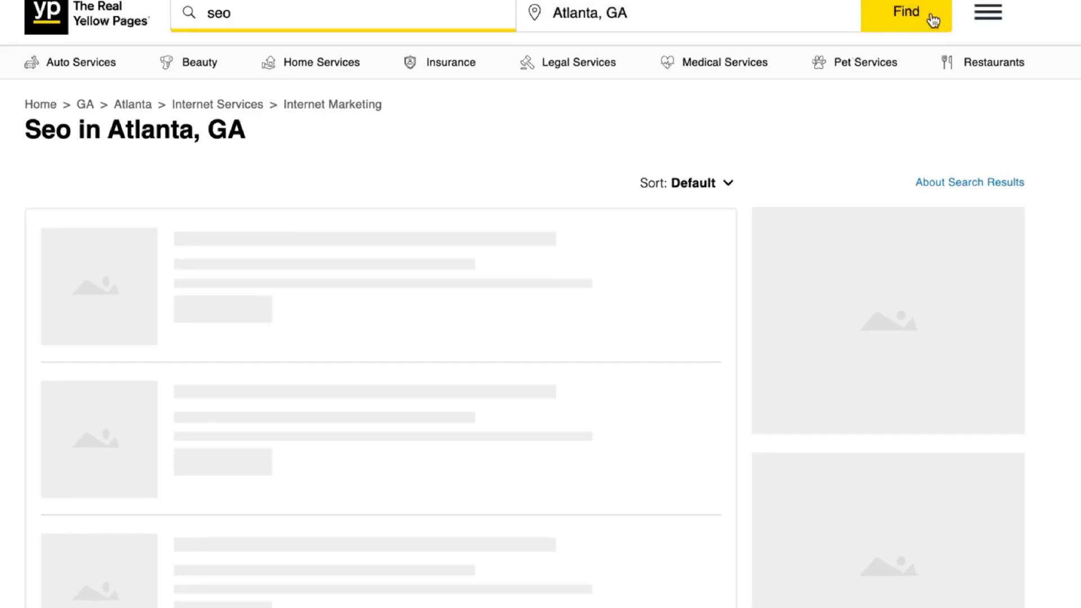
{"action": "scroll", "scroll_direction": "down", "scroll_amount": 3}
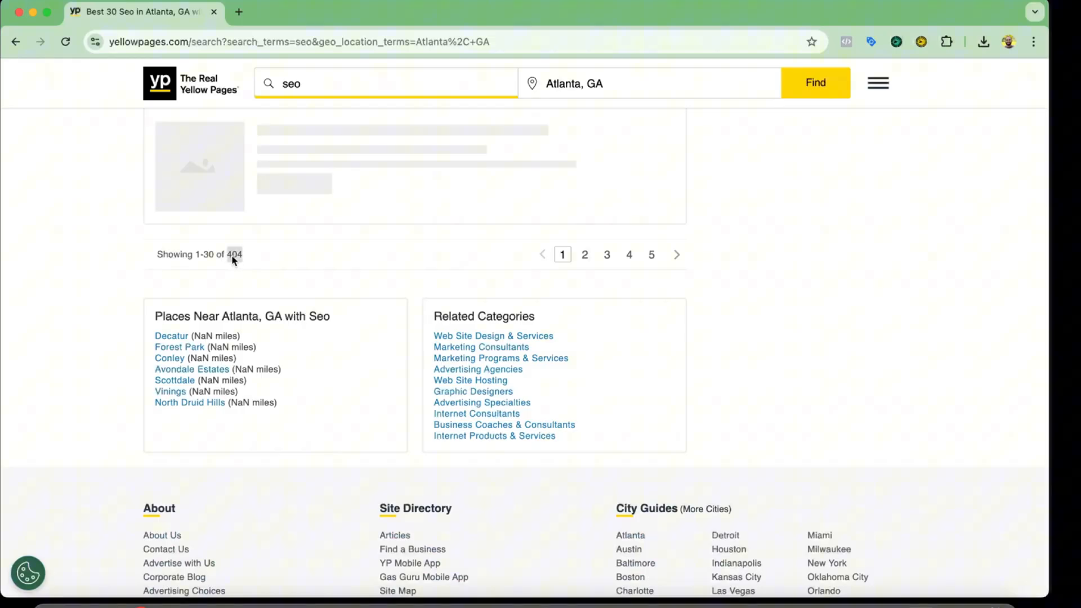
{"action": "scroll", "scroll_direction": "up", "scroll_amount": 3}
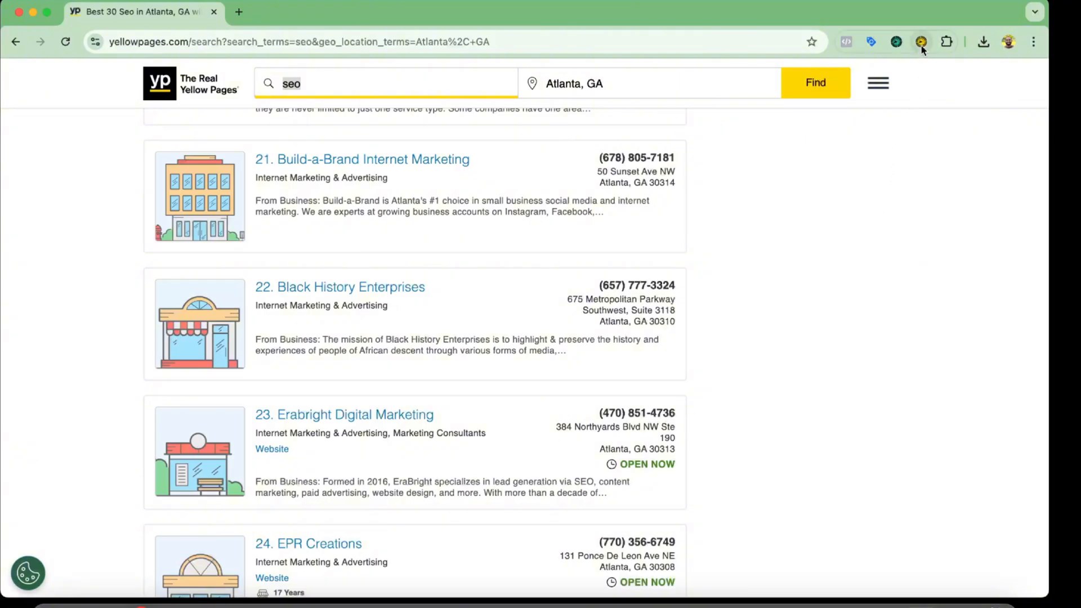
Step: Set the scrape to yellowpages.com (USA) with keywords SEO and Search Engine Optimization, location Atlanta, Georgia
{"action": "left_click", "coordinate": [921, 42]}
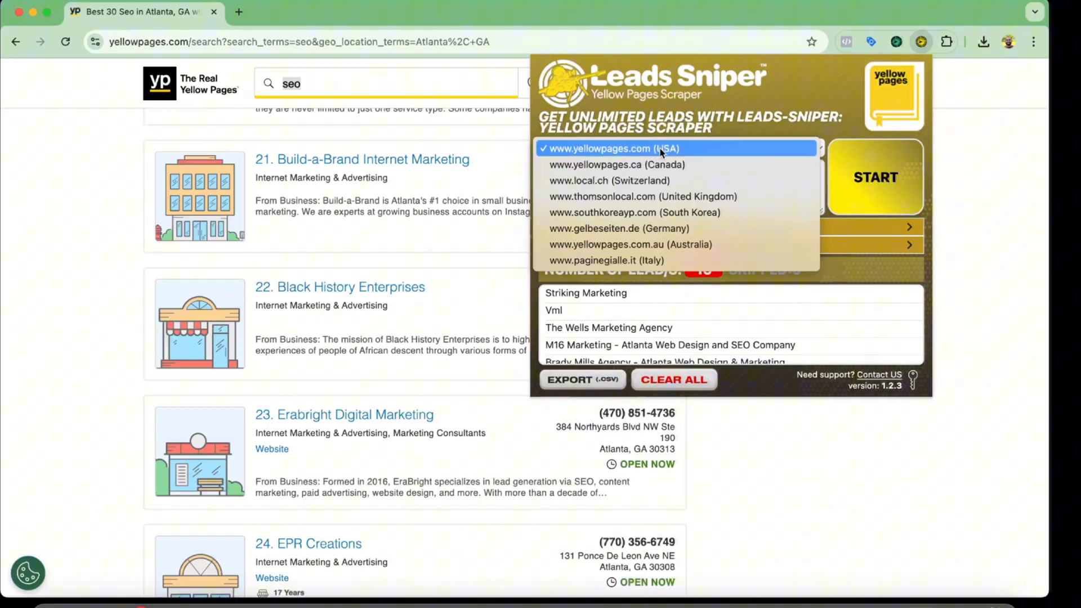
{"action": "mouse_move", "coordinate": [642, 196]}
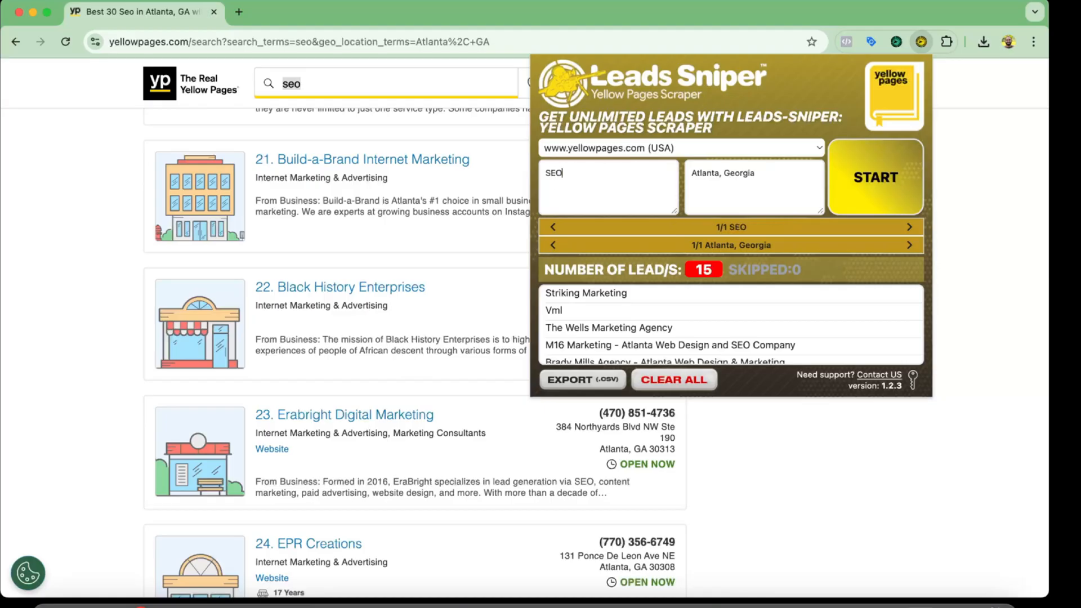
{"action": "type", "text": "Search Engine Optimia"}
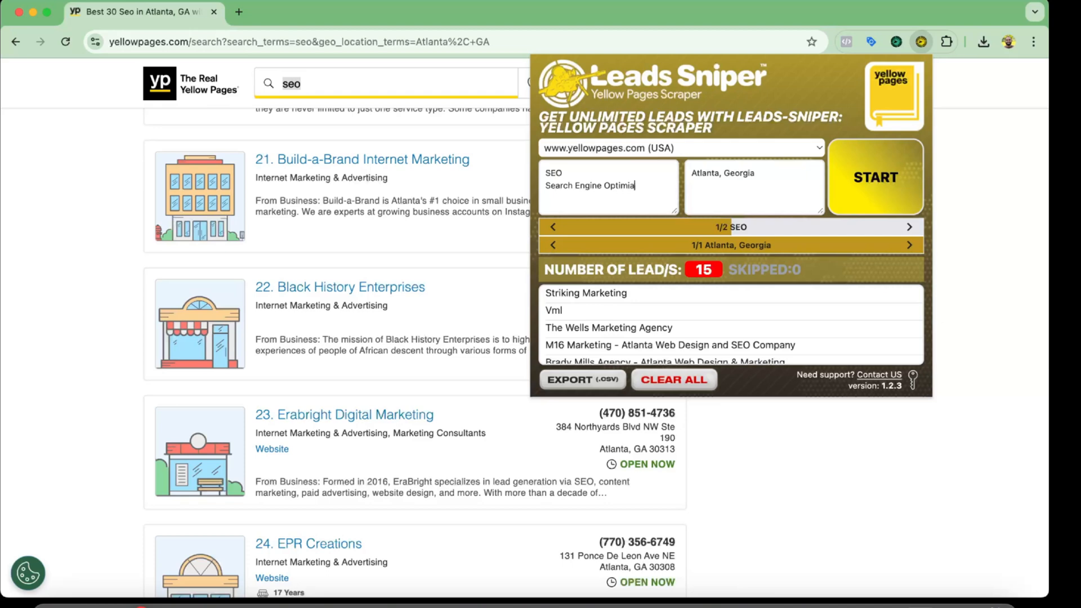
{"action": "type", "text": "zation"}
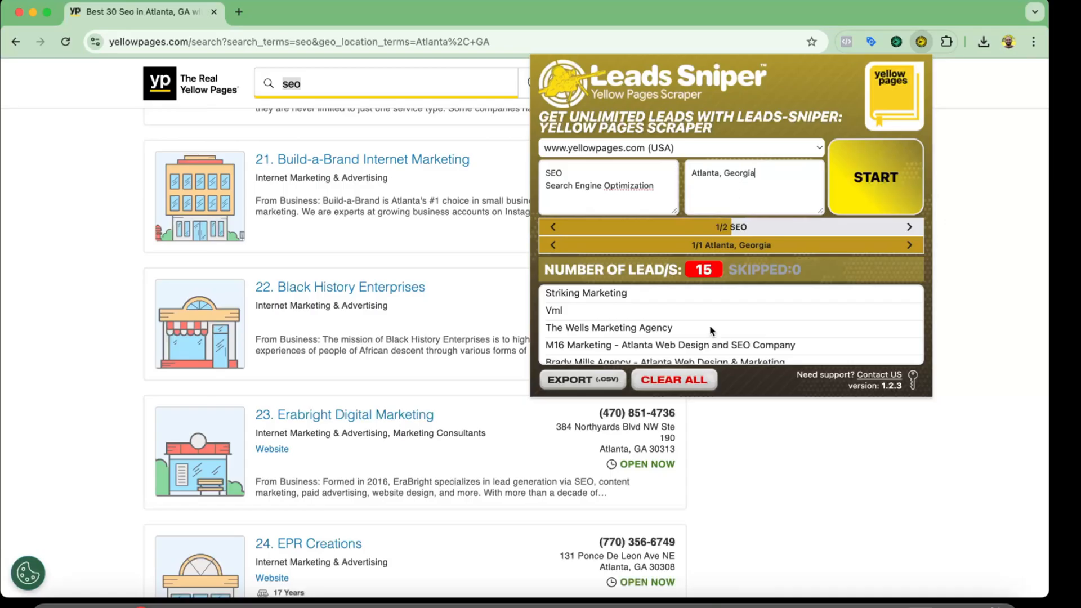
Step: Clear the 15 previously scraped leads and start scraping both Atlanta keyword searches
{"action": "left_click", "coordinate": [673, 380]}
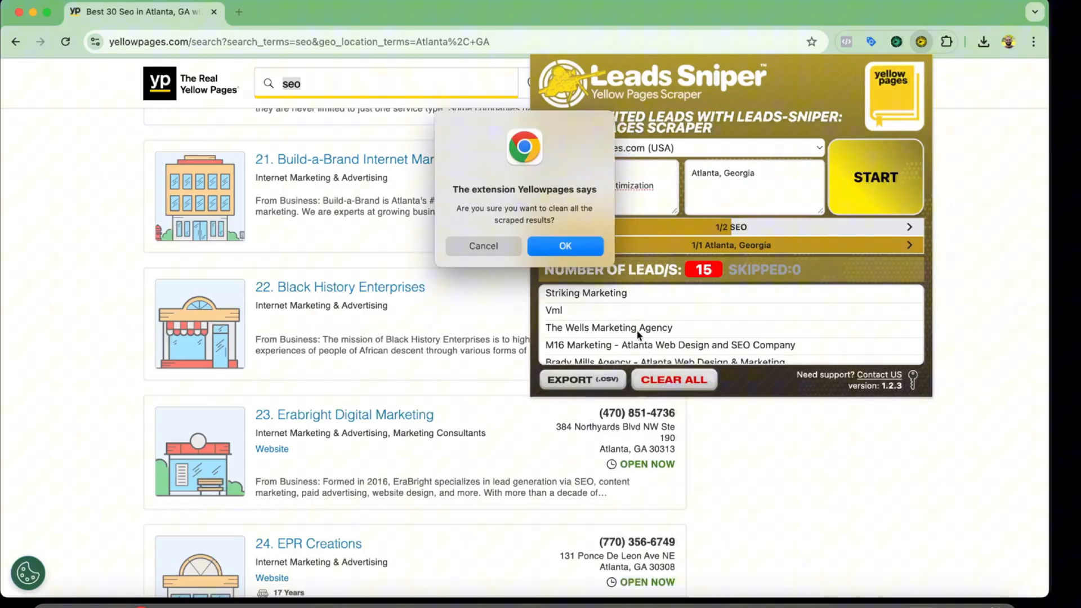
{"action": "left_click", "coordinate": [564, 247]}
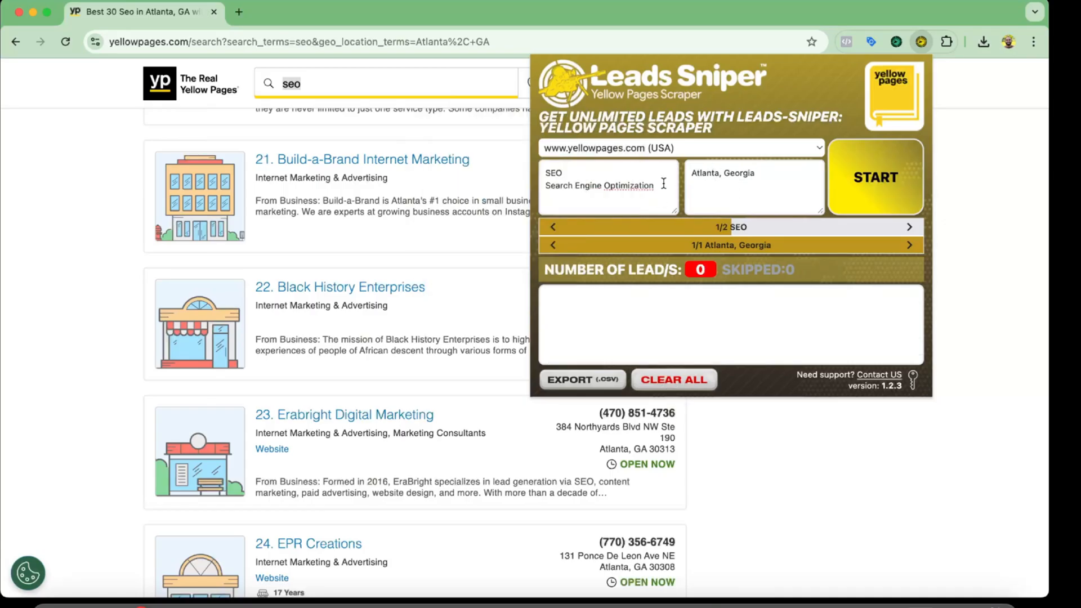
{"action": "mouse_move", "coordinate": [893, 181]}
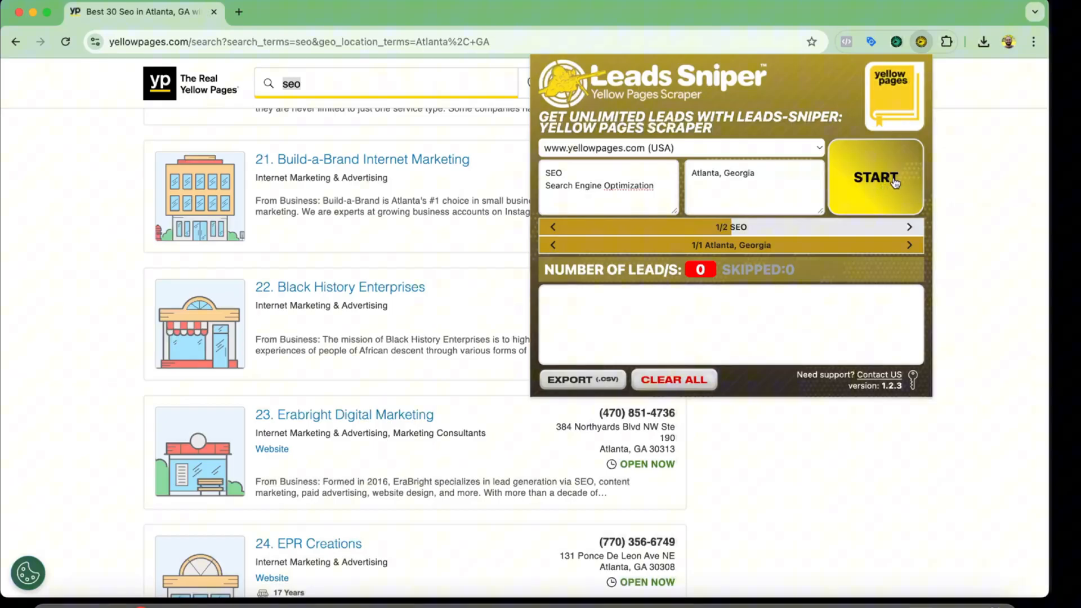
{"action": "left_click", "coordinate": [875, 177]}
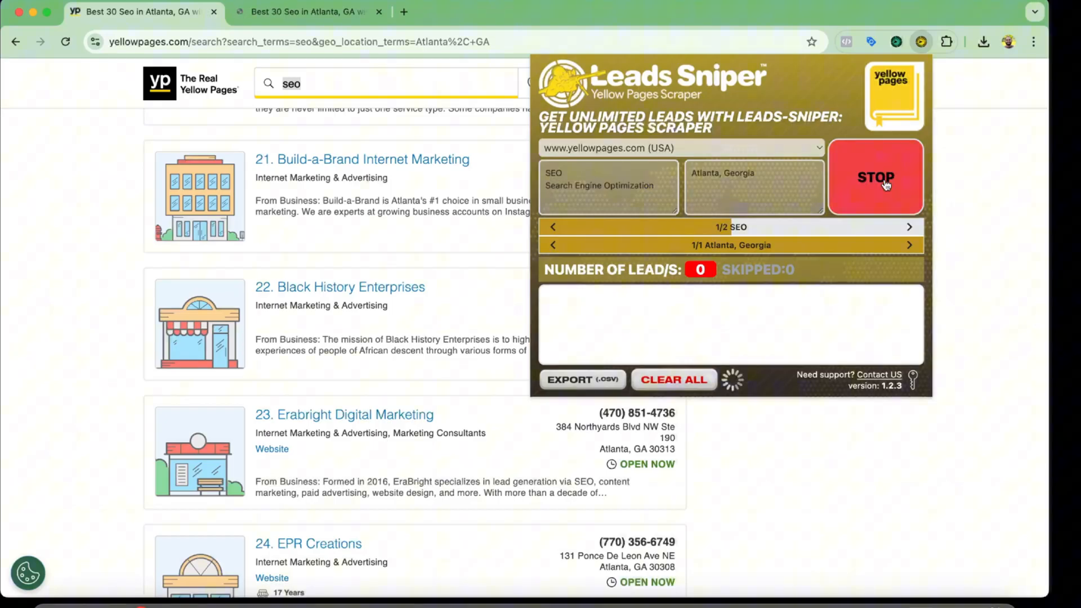
{"action": "mouse_move", "coordinate": [308, 11]}
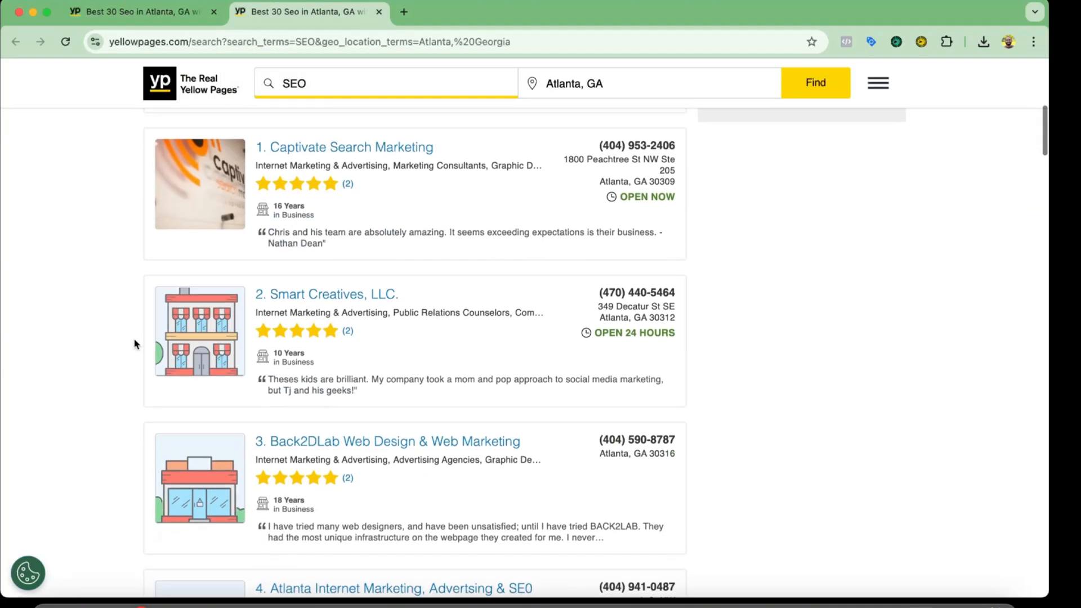
Step: Let both keyword searches finish at 404 leads and bring up the CSV export settings
{"action": "scroll", "scroll_direction": "down", "scroll_amount": 3}
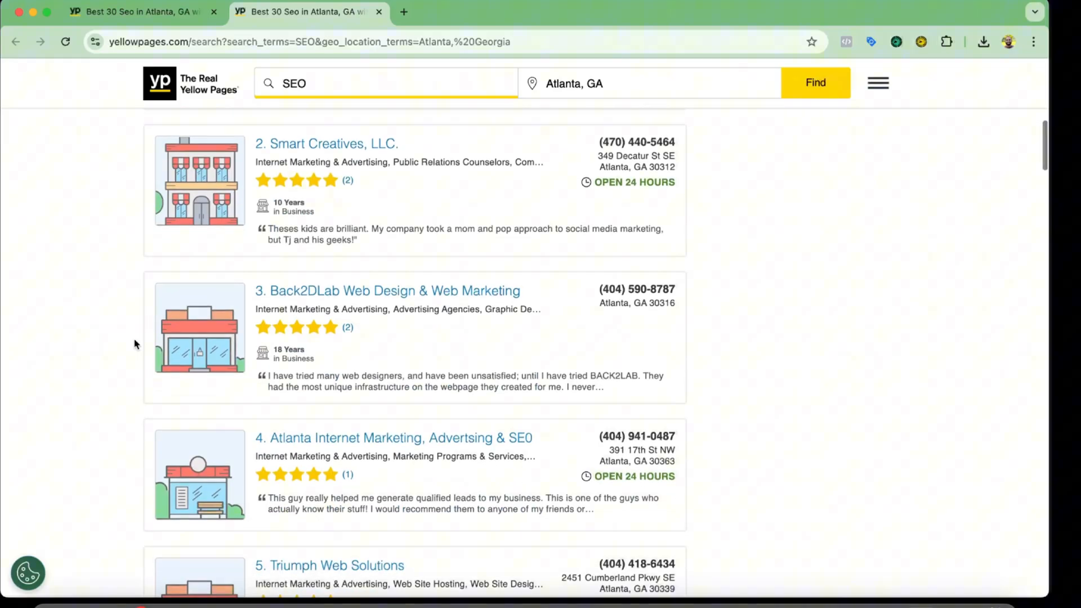
{"action": "scroll", "scroll_direction": "down", "scroll_amount": 3}
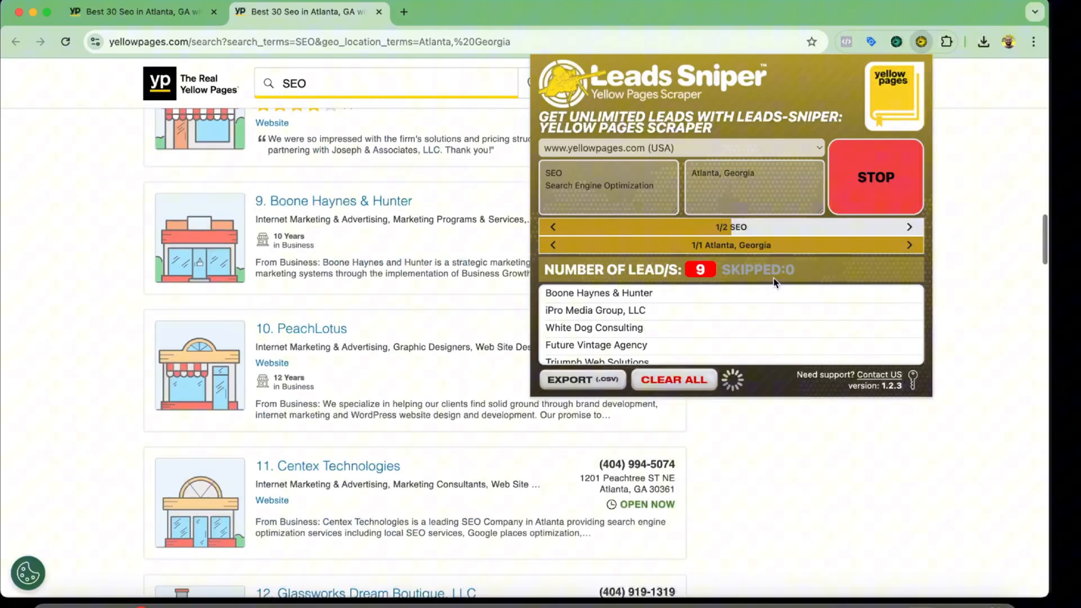
{"action": "scroll", "scroll_direction": "down", "scroll_amount": 3}
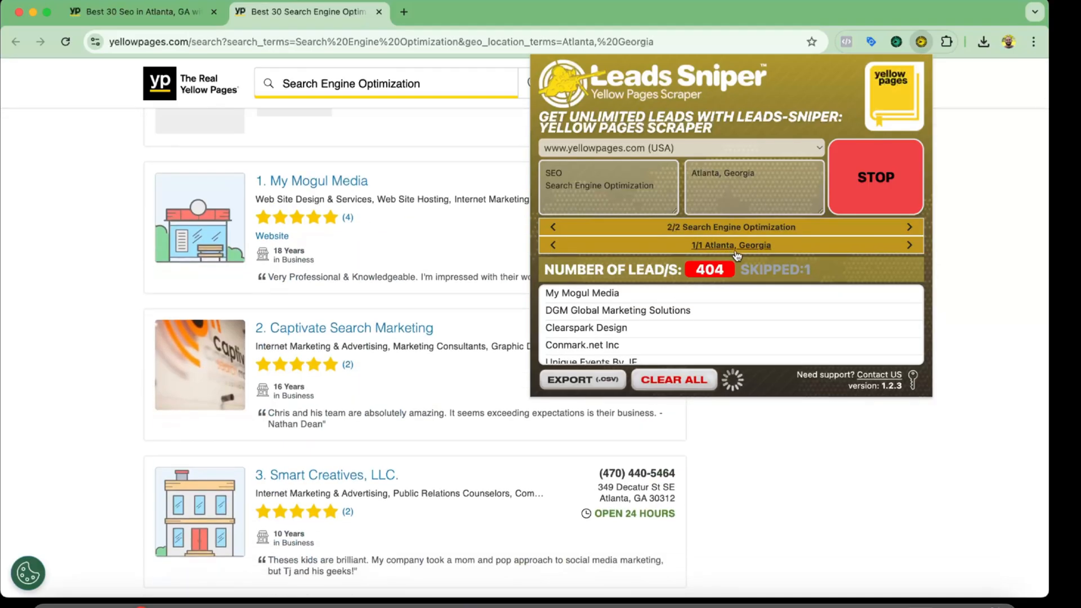
{"action": "scroll", "scroll_direction": "down", "scroll_amount": 3}
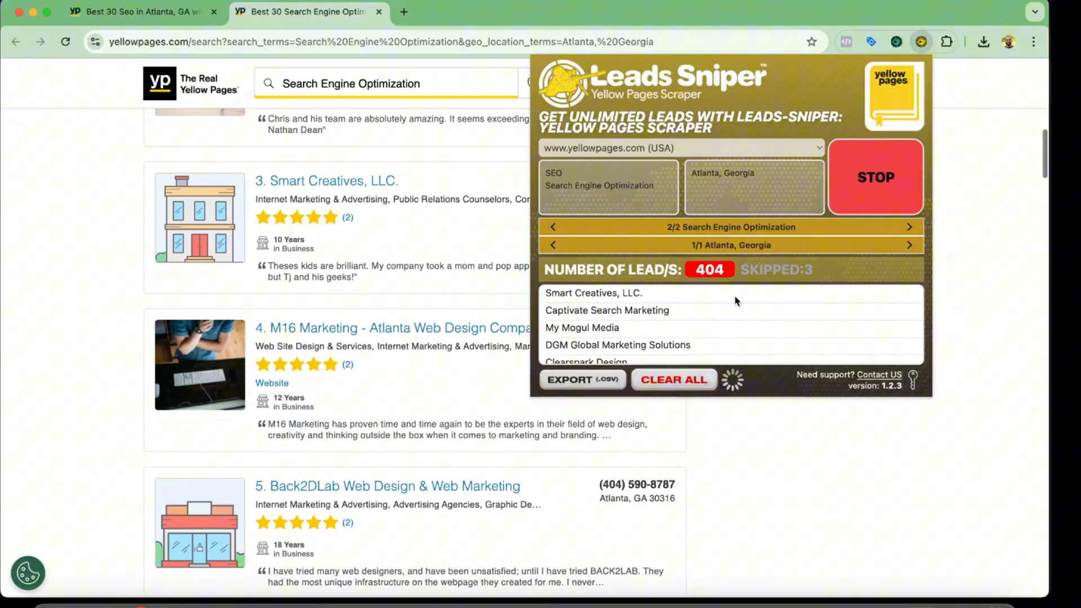
{"action": "left_click", "coordinate": [875, 177]}
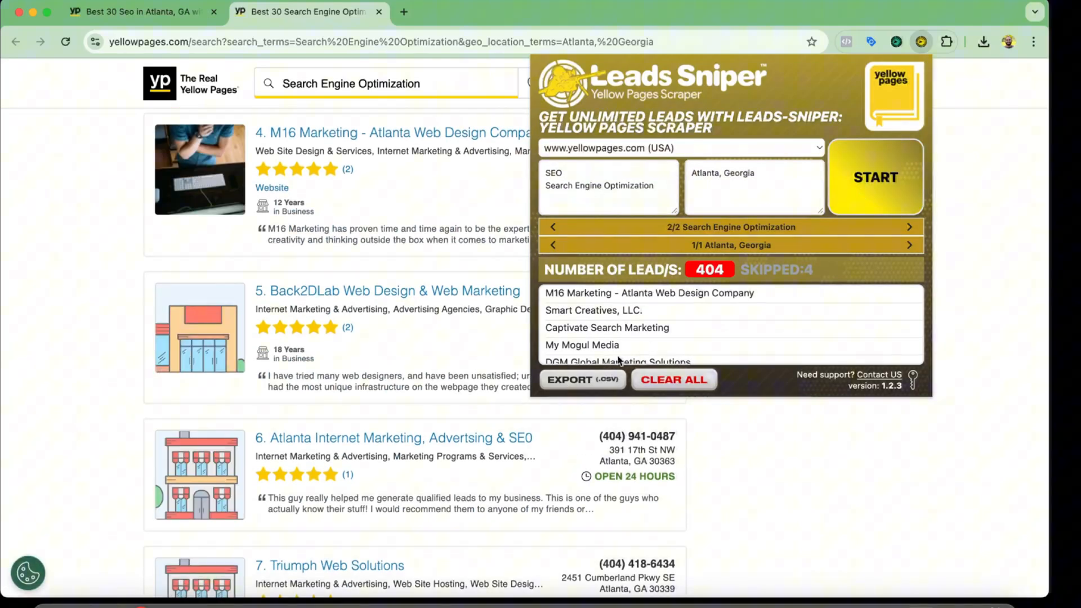
{"action": "left_click", "coordinate": [582, 380]}
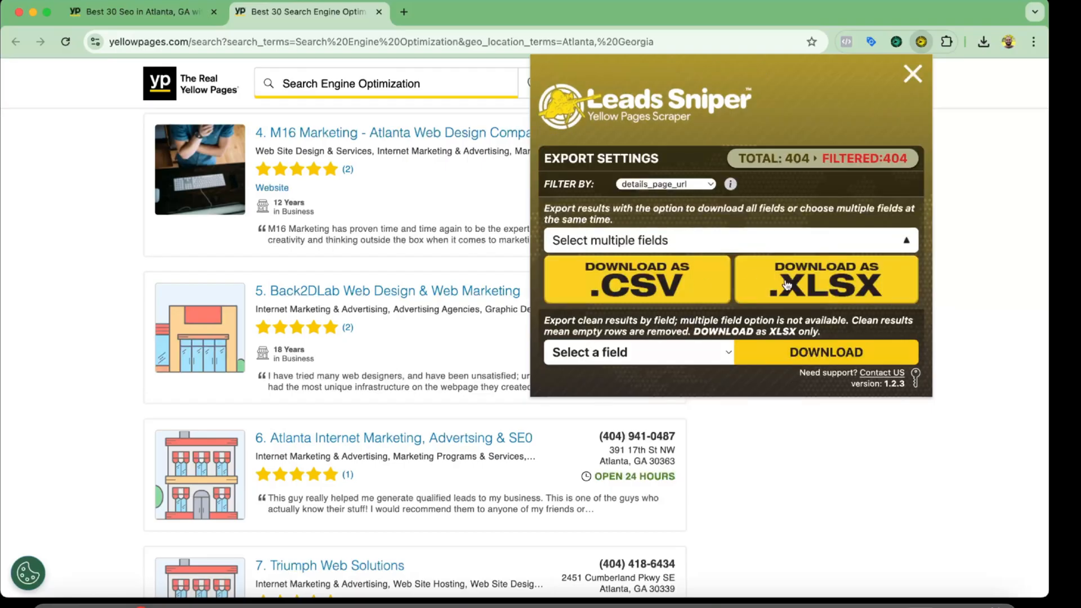
{"action": "mouse_move", "coordinate": [606, 298]}
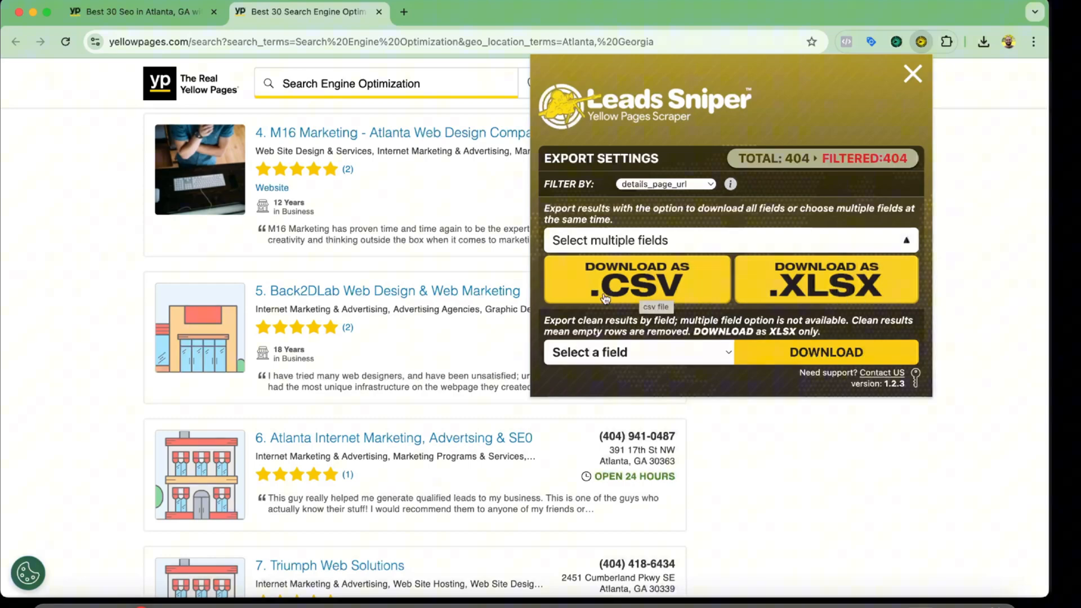
Step: Download all 404 leads as a CSV and open the file from Chrome's downloads list
{"action": "left_click", "coordinate": [635, 280]}
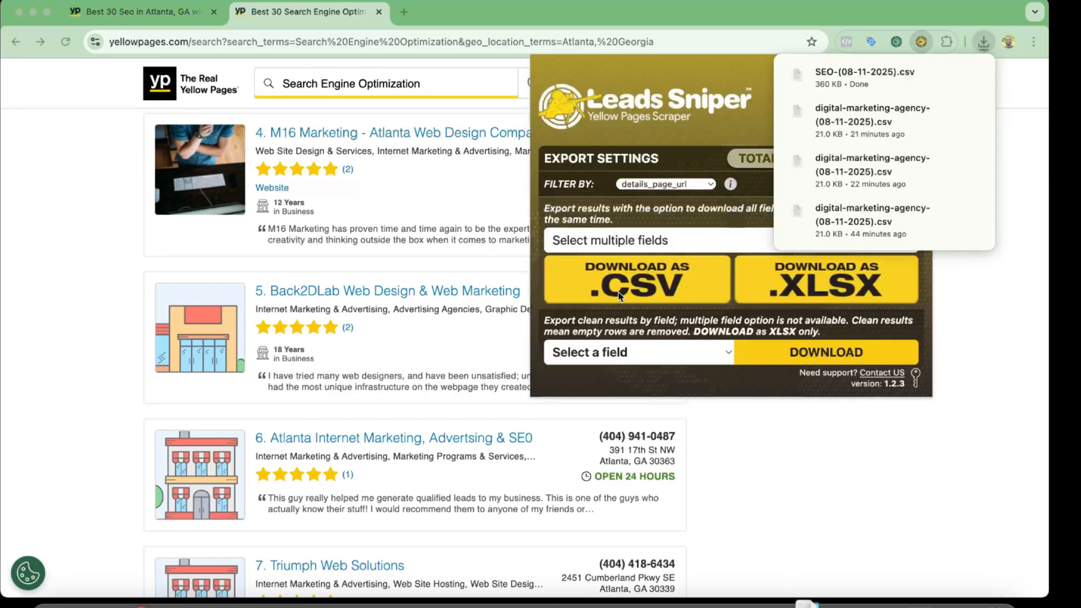
{"action": "left_click", "coordinate": [863, 78]}
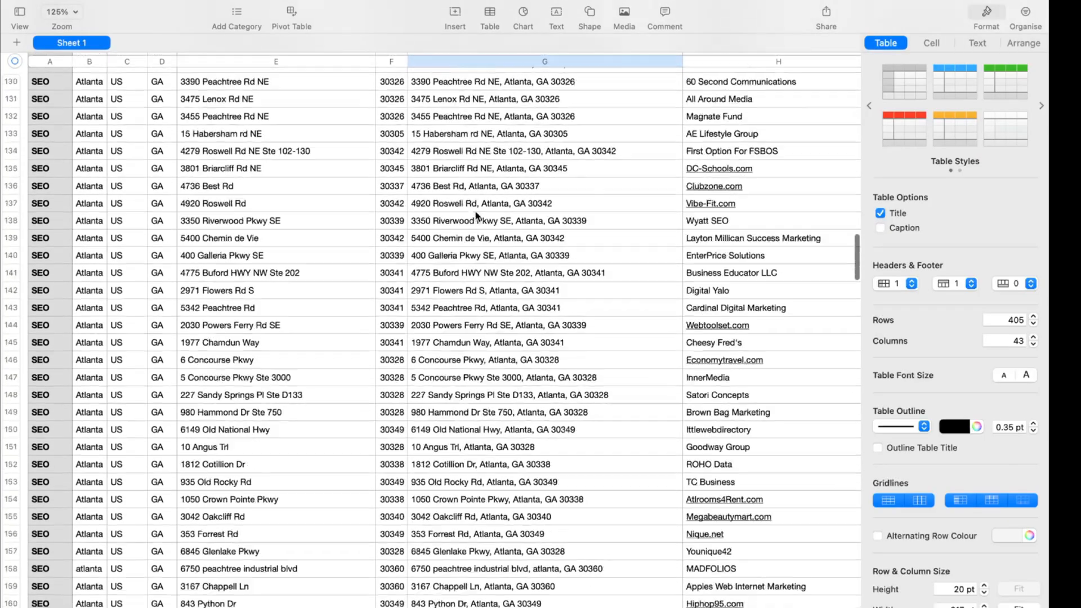
{"action": "scroll", "scroll_direction": "down", "scroll_amount": 3}
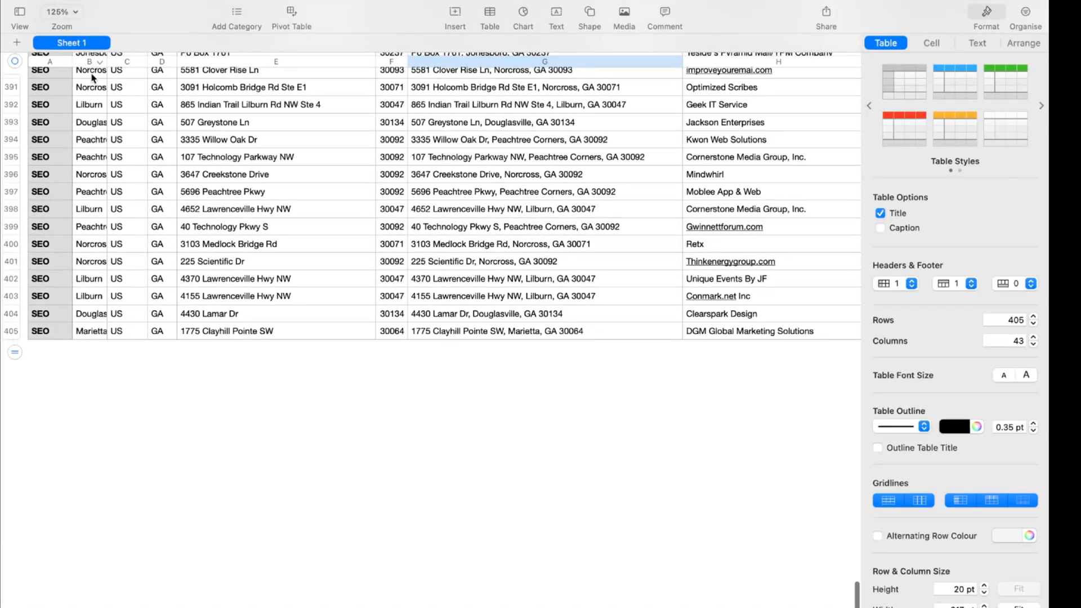
{"action": "scroll", "scroll_direction": "up", "scroll_amount": 3}
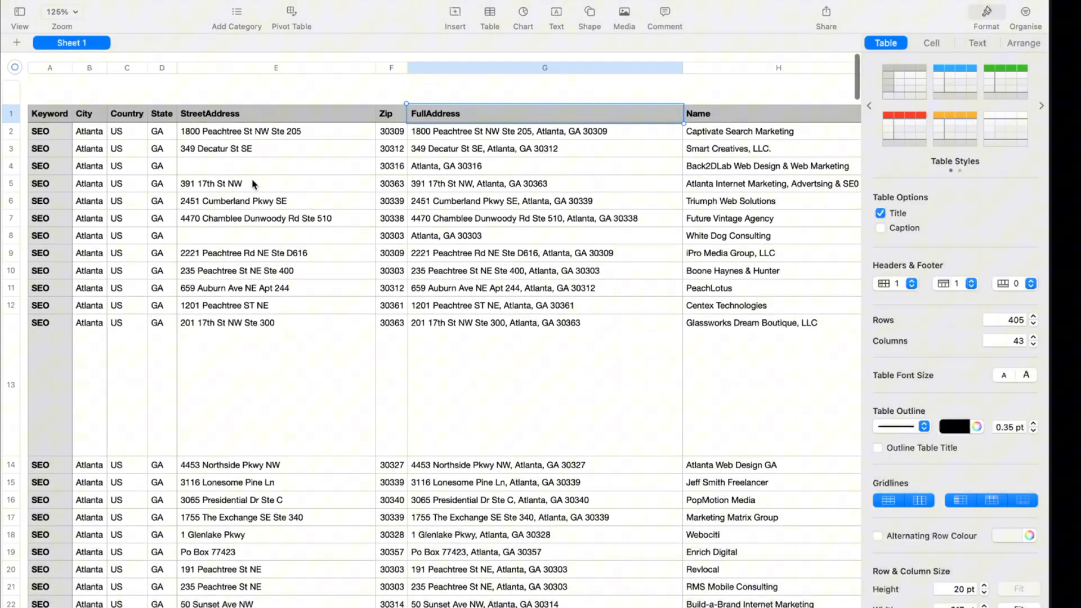
{"action": "scroll", "scroll_direction": "right", "scroll_amount": 3}
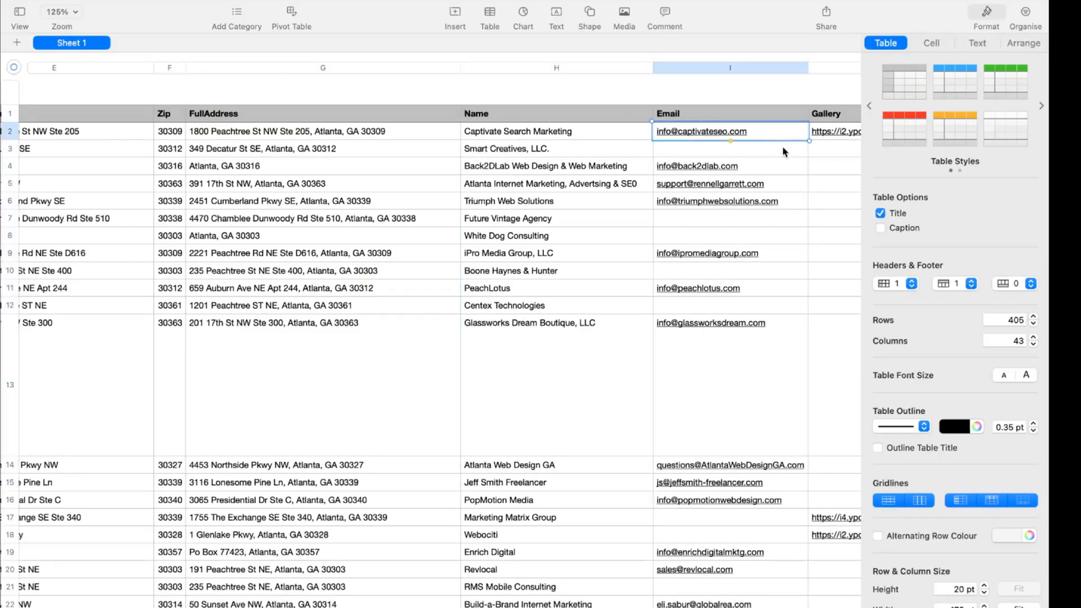
{"action": "left_click", "coordinate": [730, 148]}
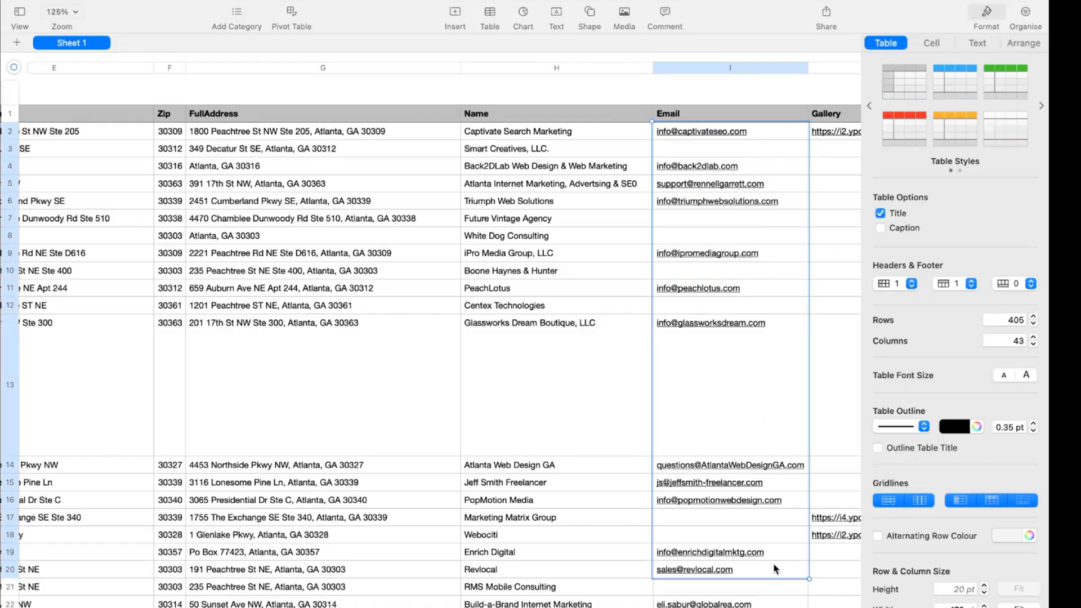
{"action": "scroll", "scroll_direction": "down", "scroll_amount": 3}
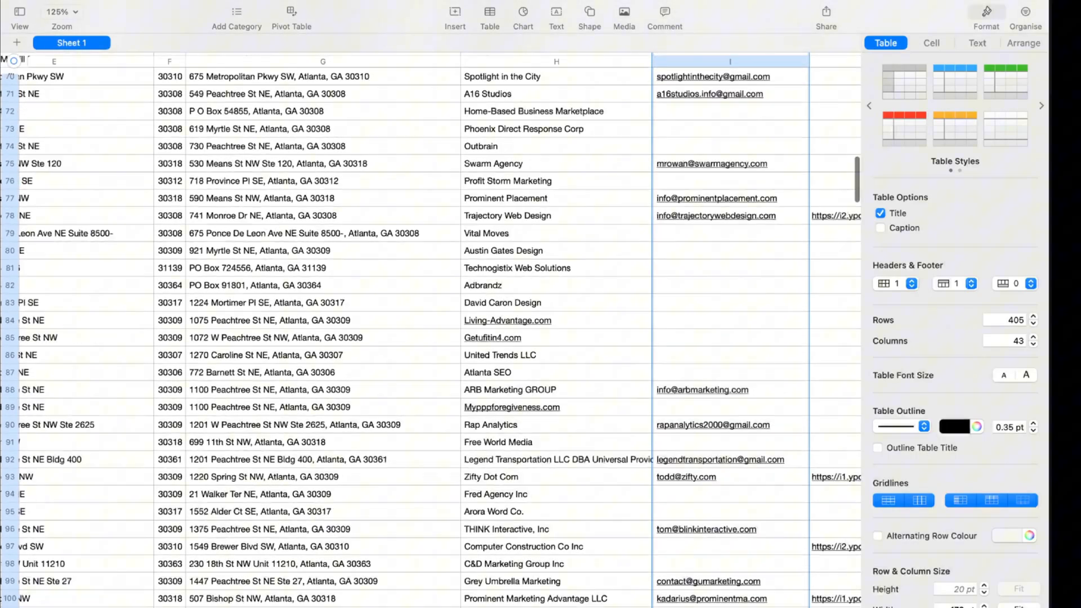
{"action": "scroll", "scroll_direction": "down", "scroll_amount": 3}
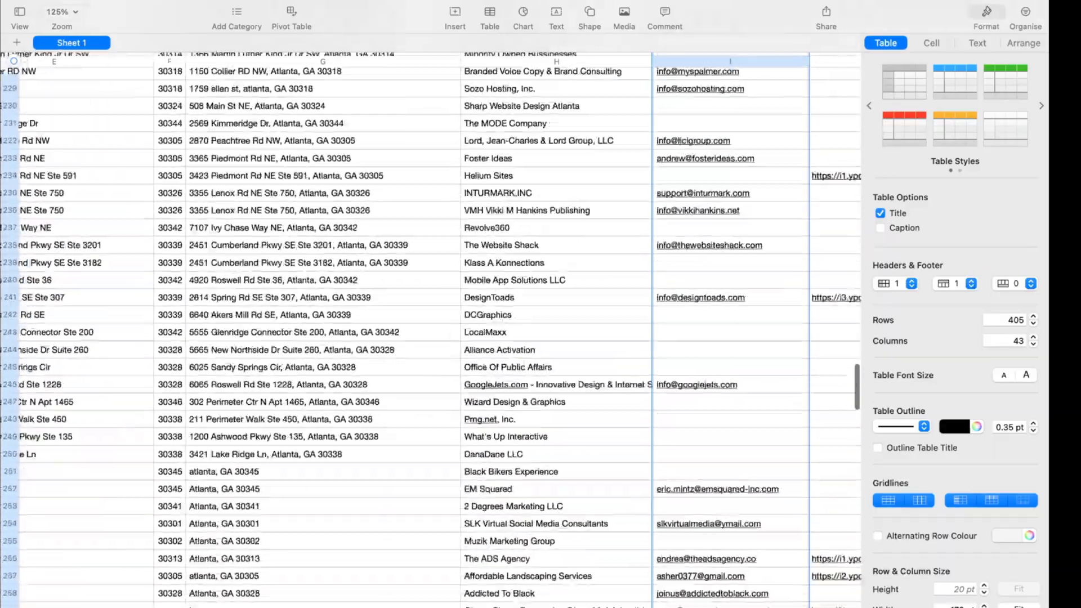
{"action": "scroll", "scroll_direction": "down", "scroll_amount": 3}
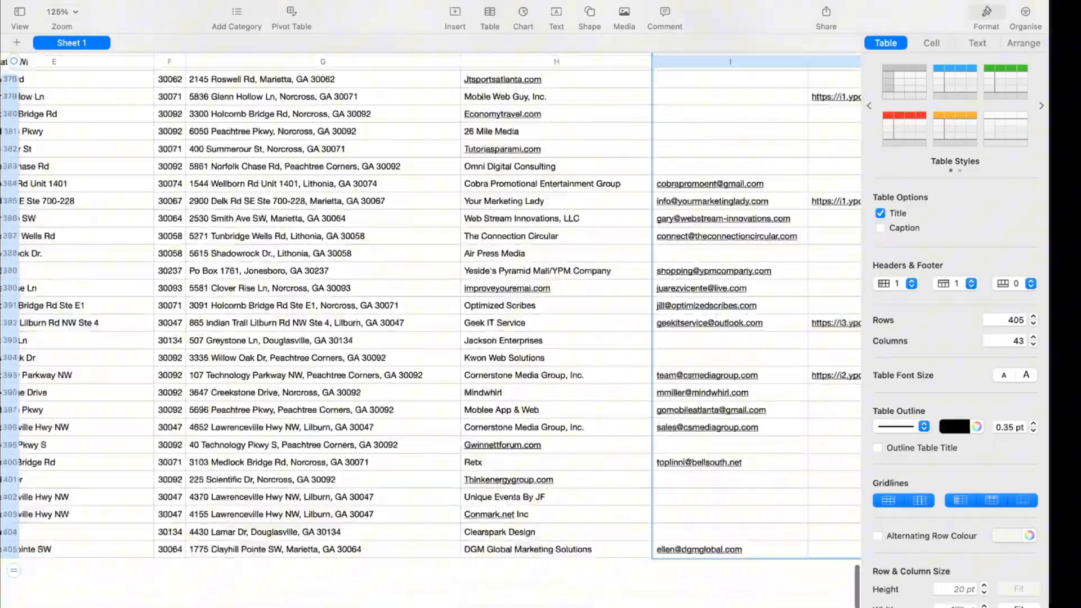
{"action": "scroll", "scroll_direction": "down", "scroll_amount": 3}
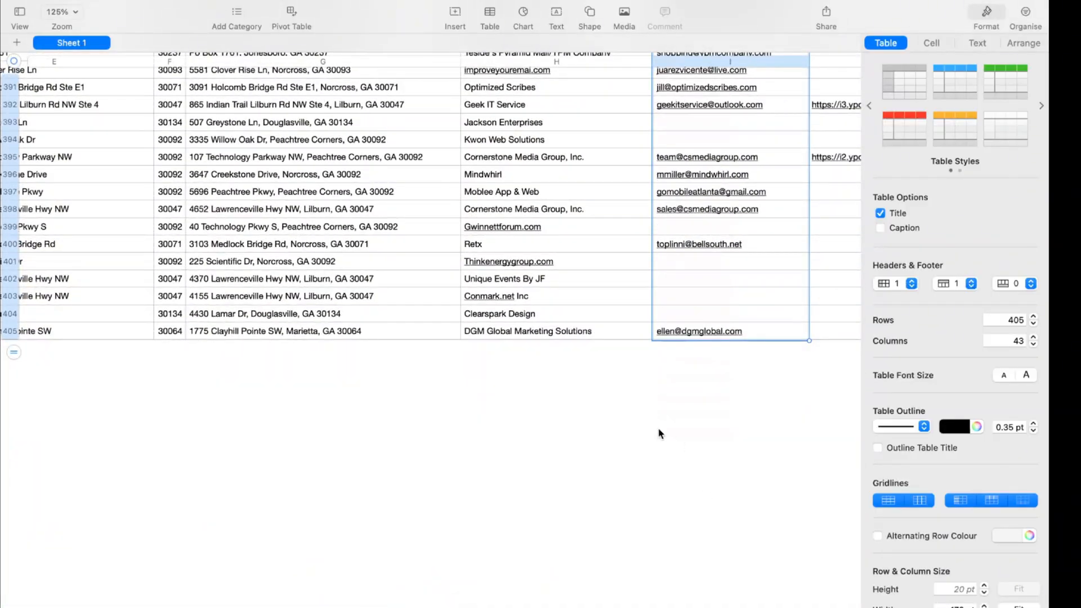
{"action": "mouse_move", "coordinate": [578, 447]}
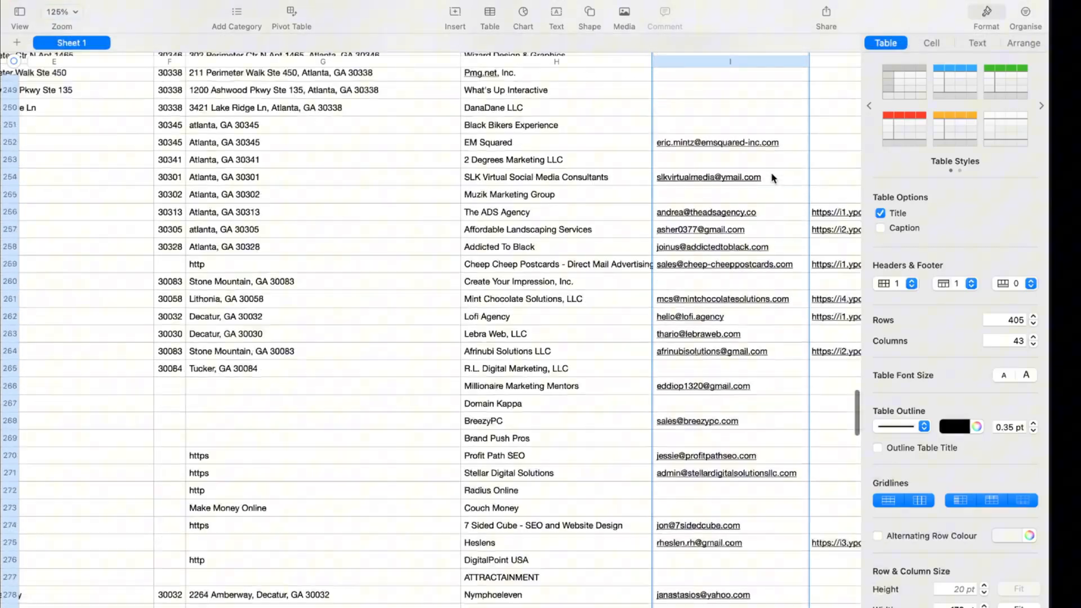
{"action": "scroll", "scroll_direction": "up", "scroll_amount": 3}
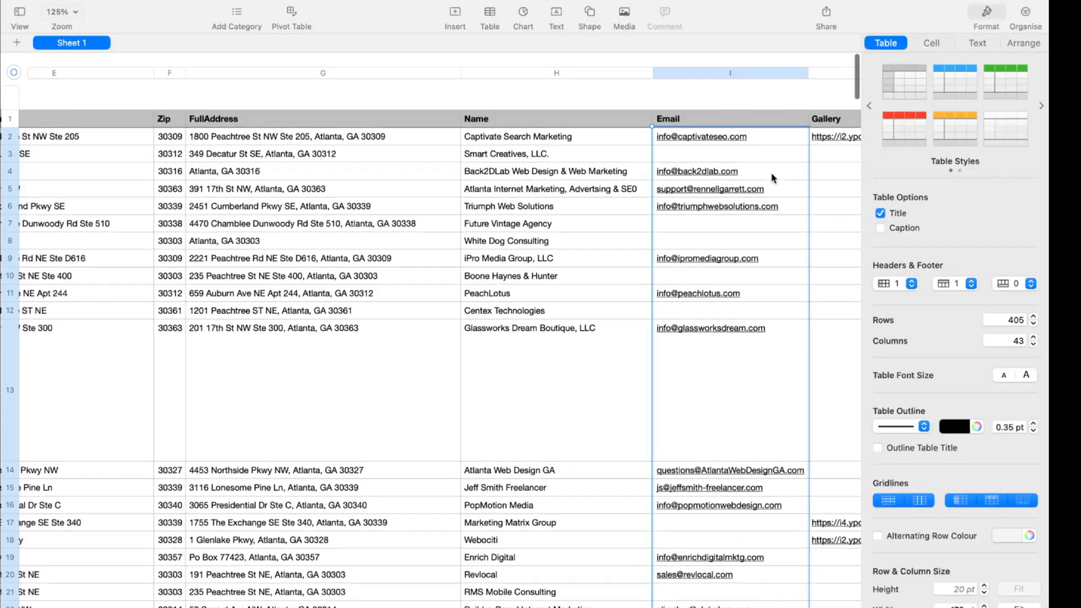
{"action": "scroll", "scroll_direction": "right", "scroll_amount": 3}
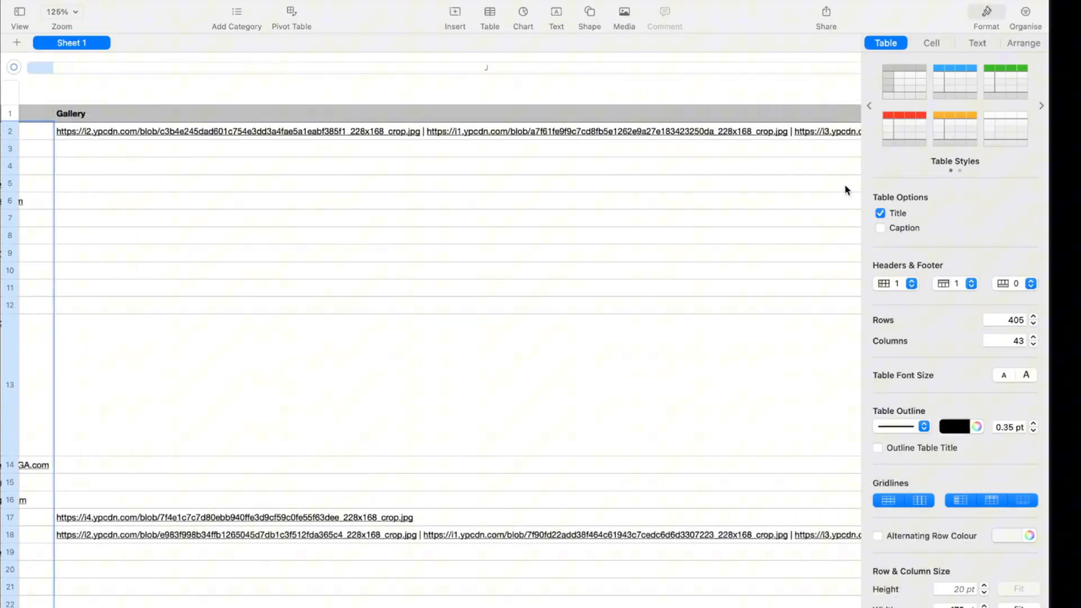
{"action": "scroll", "scroll_direction": "right", "scroll_amount": 3}
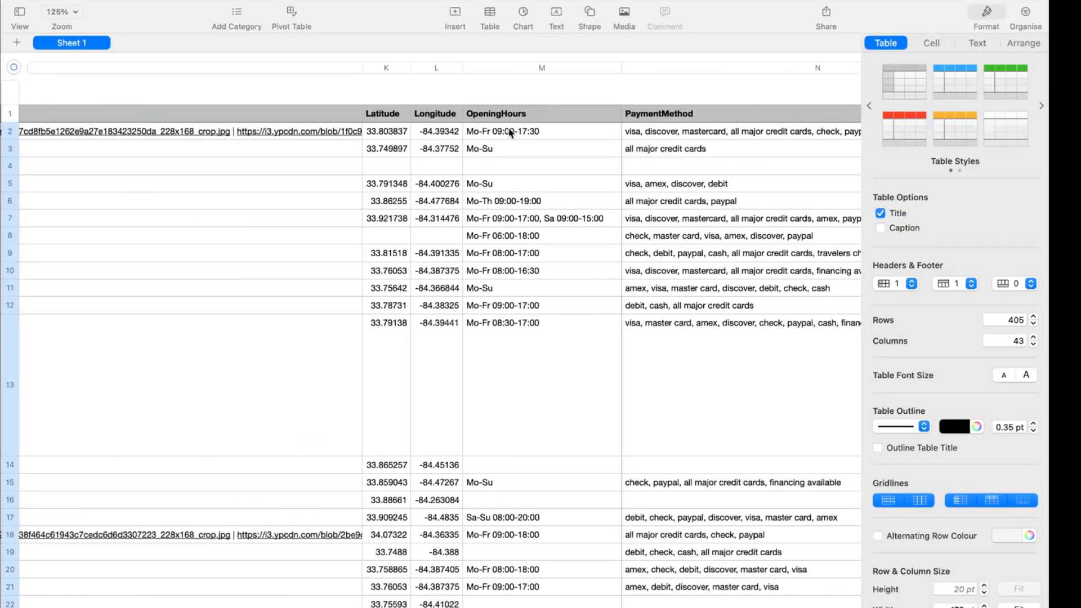
{"action": "scroll", "scroll_direction": "right", "scroll_amount": 3}
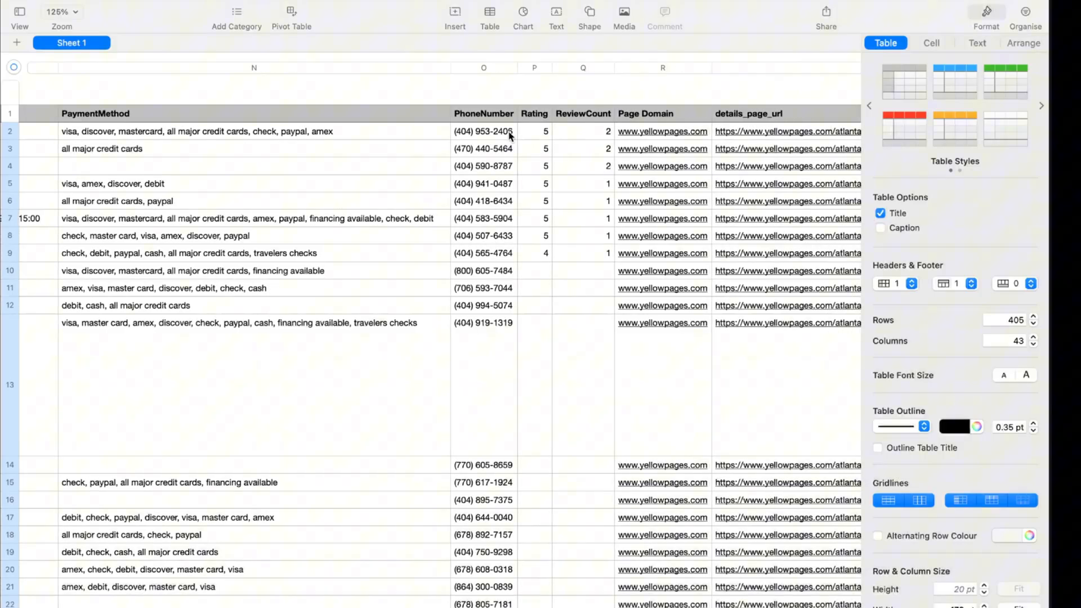
{"action": "left_click", "coordinate": [484, 384]}
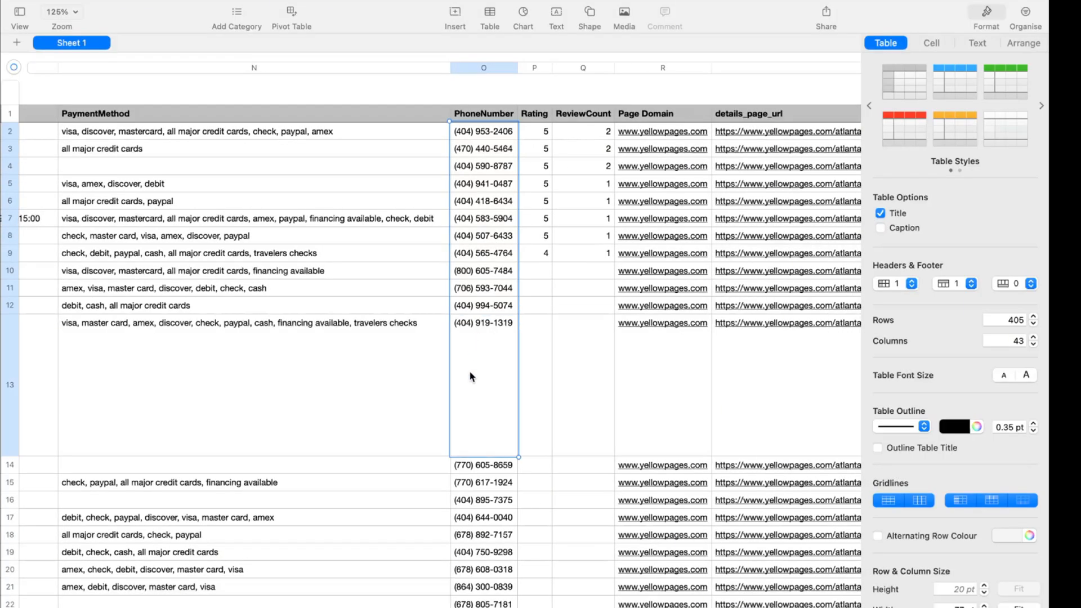
{"action": "scroll", "scroll_direction": "down", "scroll_amount": 3}
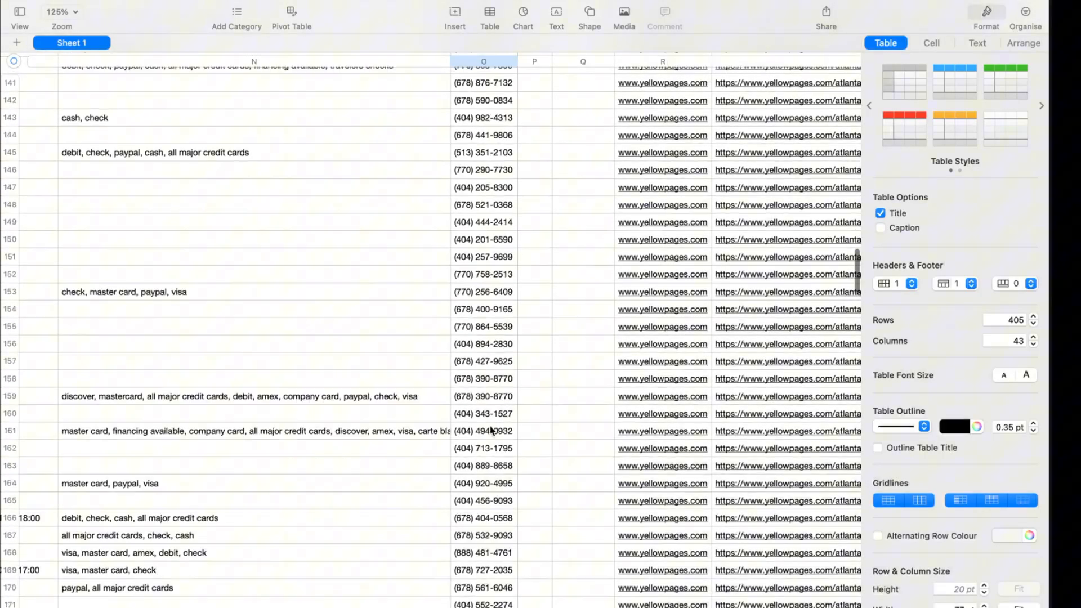
{"action": "scroll", "scroll_direction": "down", "scroll_amount": 3}
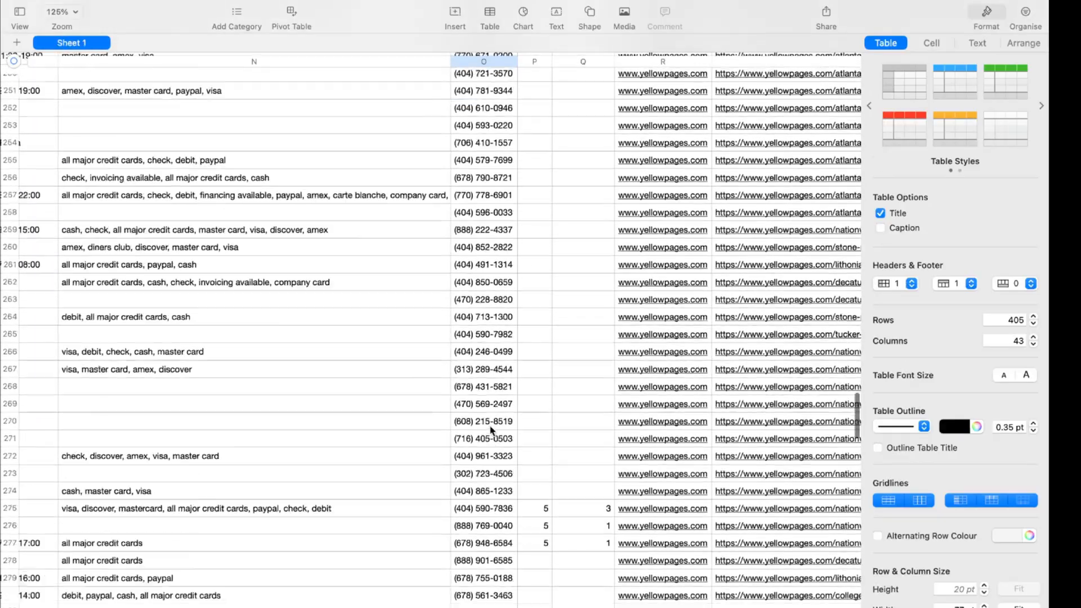
{"action": "scroll", "scroll_direction": "down", "scroll_amount": 3}
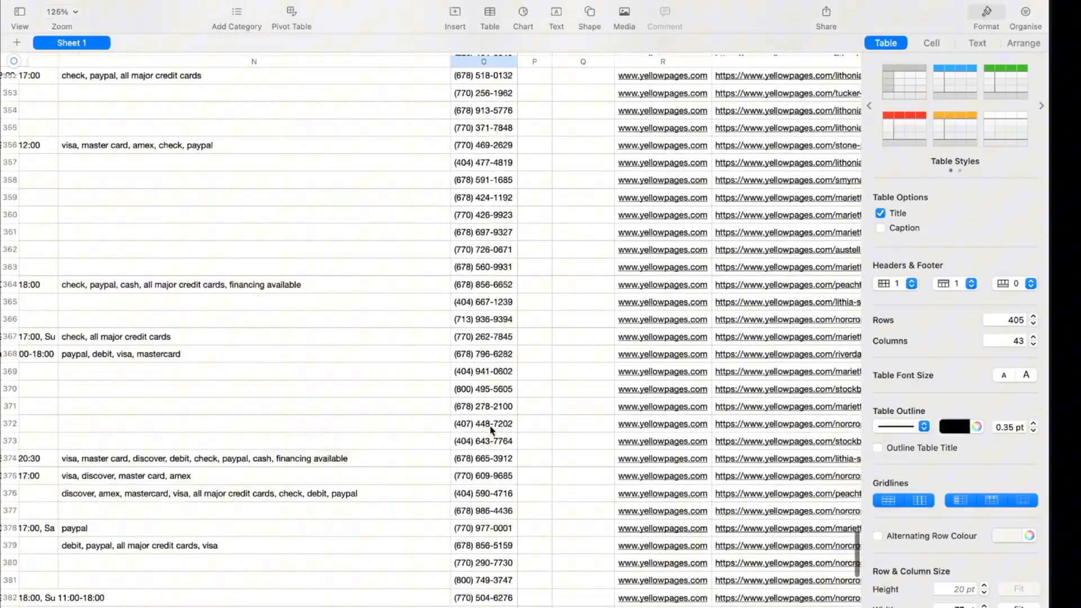
{"action": "scroll", "scroll_direction": "up", "scroll_amount": 3}
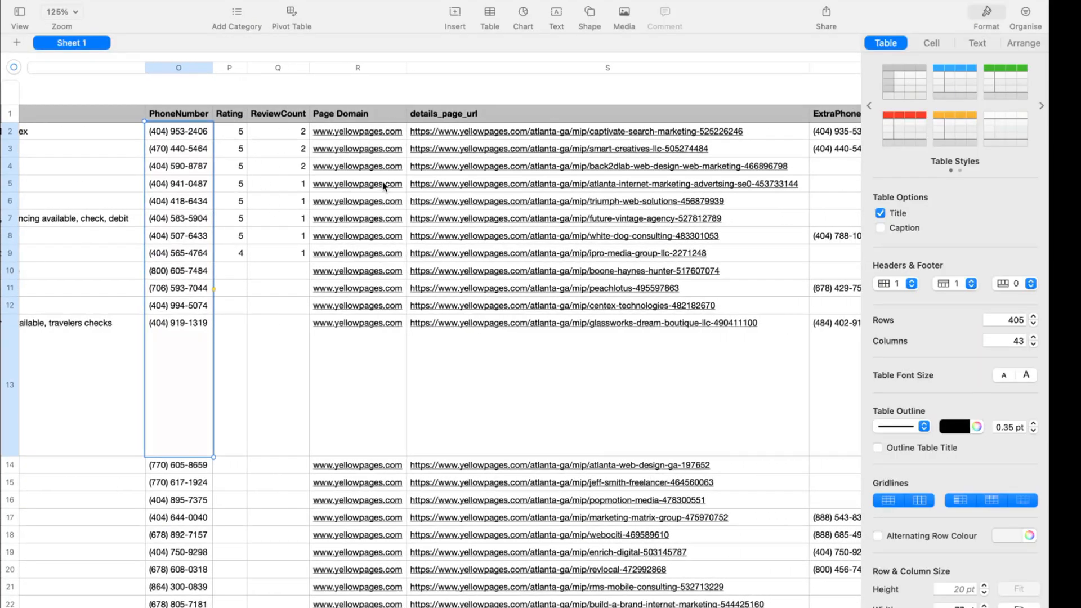
{"action": "scroll", "scroll_direction": "right", "scroll_amount": 3}
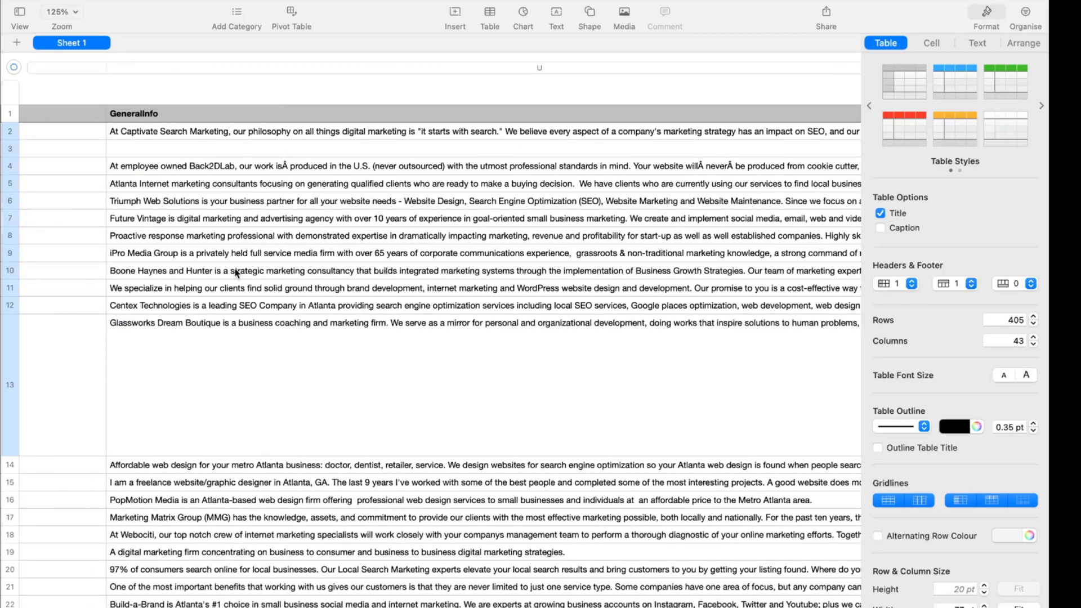
{"action": "scroll", "scroll_direction": "right", "scroll_amount": 3}
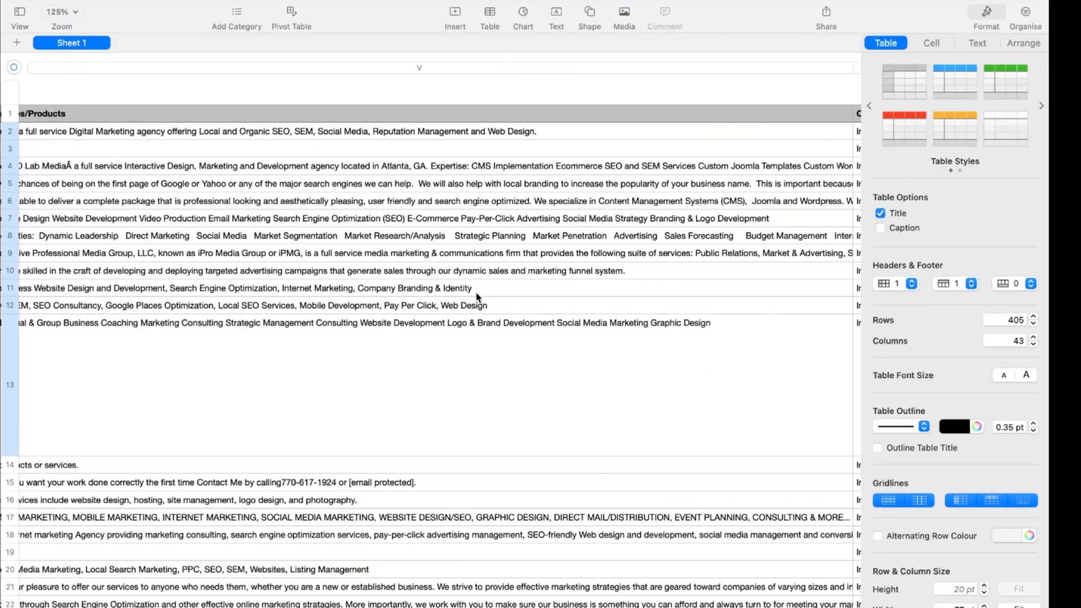
{"action": "scroll", "scroll_direction": "right", "scroll_amount": 3}
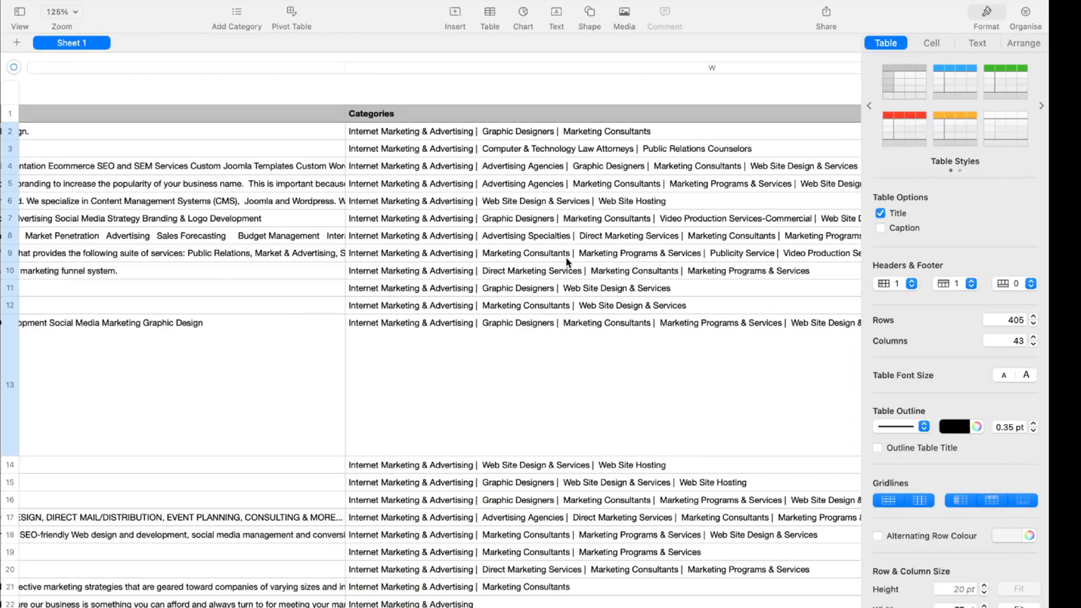
{"action": "scroll", "scroll_direction": "right", "scroll_amount": 3}
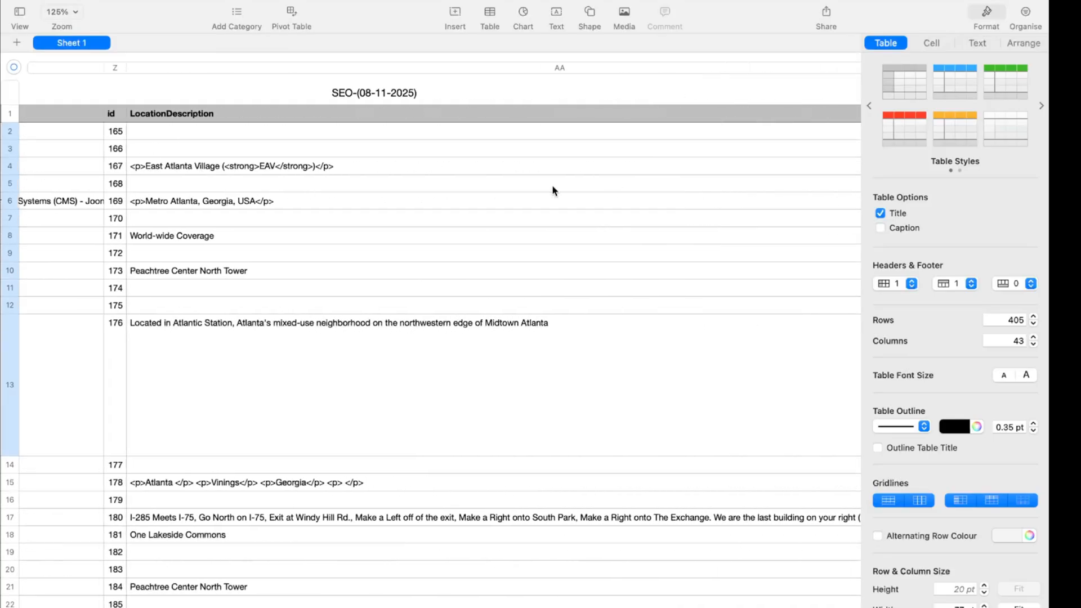
{"action": "scroll", "scroll_direction": "right", "scroll_amount": 3}
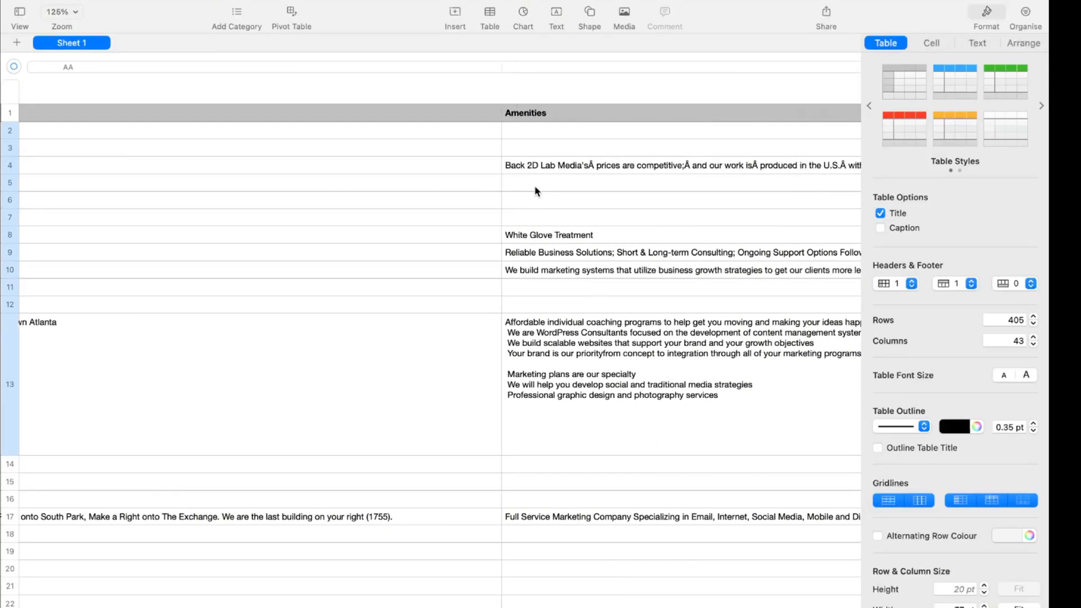
{"action": "scroll", "scroll_direction": "right", "scroll_amount": 3}
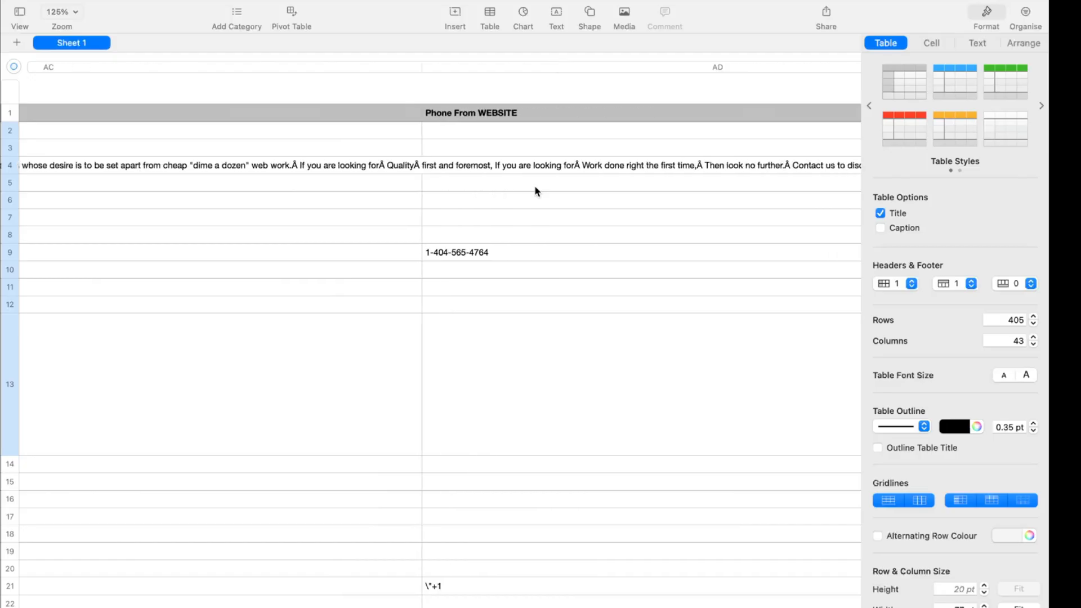
{"action": "scroll", "scroll_direction": "right", "scroll_amount": 3}
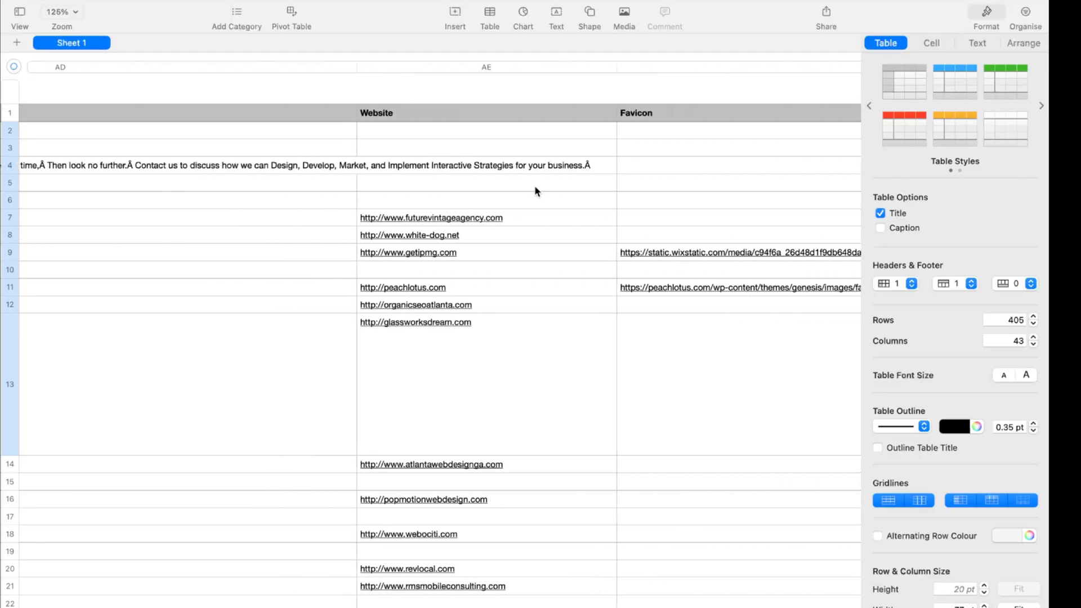
{"action": "scroll", "scroll_direction": "down", "scroll_amount": 3}
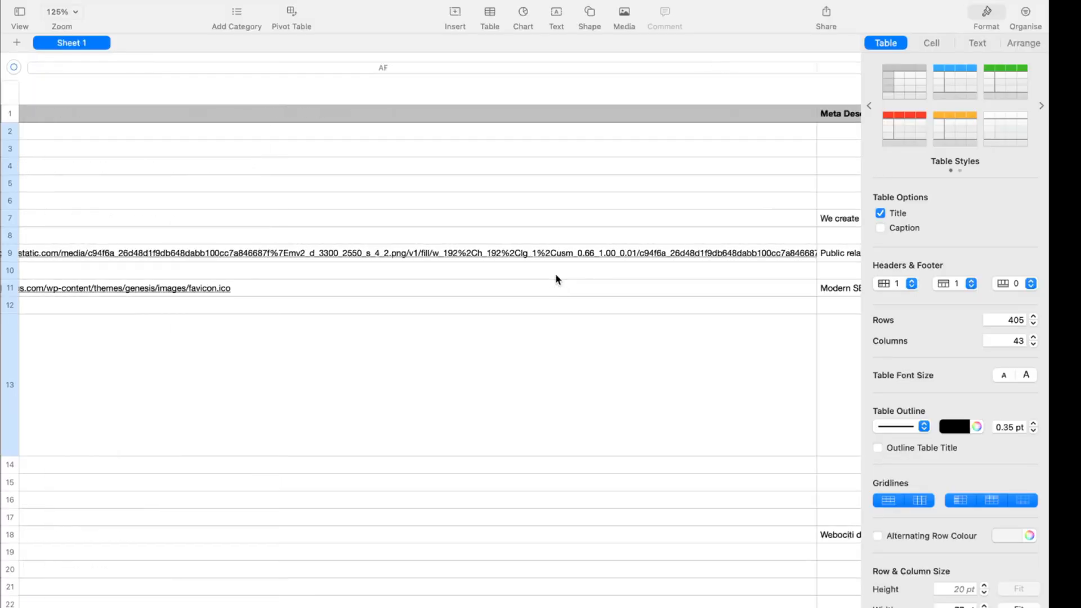
{"action": "scroll", "scroll_direction": "right", "scroll_amount": 3}
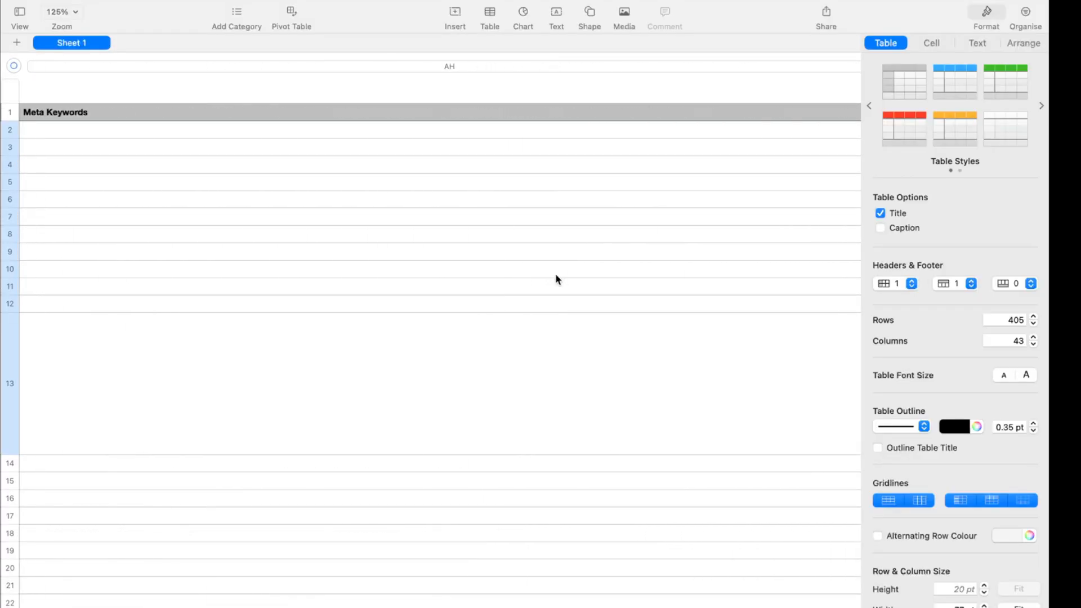
{"action": "scroll", "scroll_direction": "right", "scroll_amount": 3}
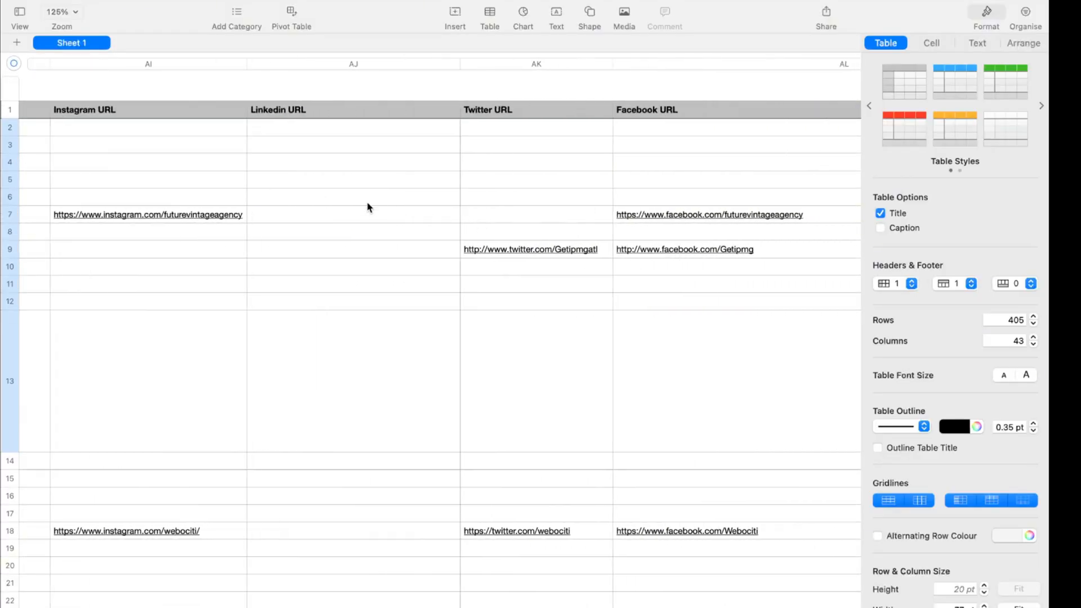
{"action": "scroll", "scroll_direction": "left", "scroll_amount": 3}
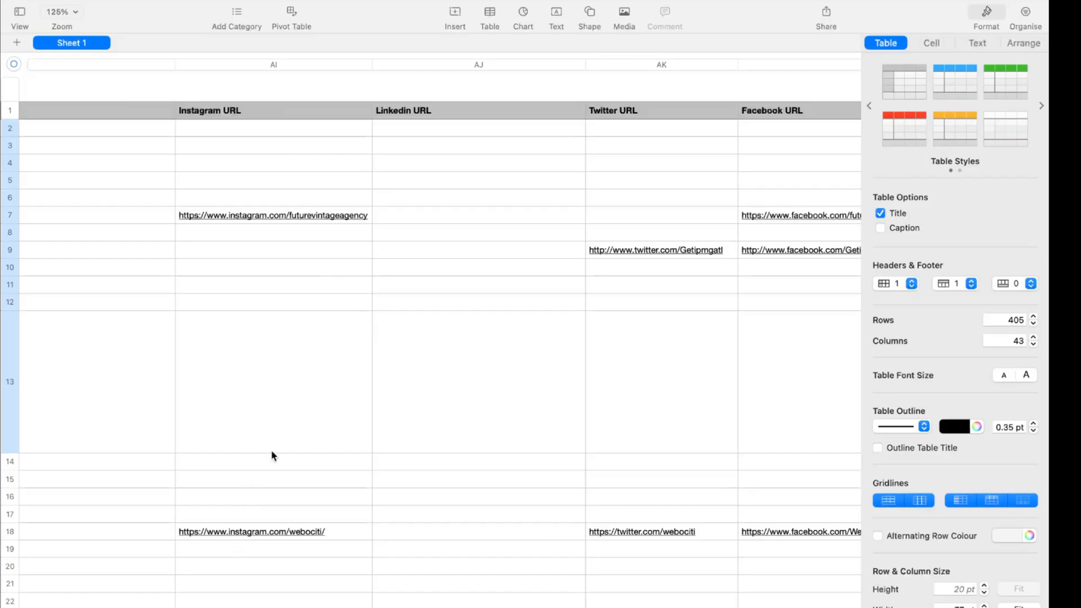
{"action": "scroll", "scroll_direction": "down", "scroll_amount": 3}
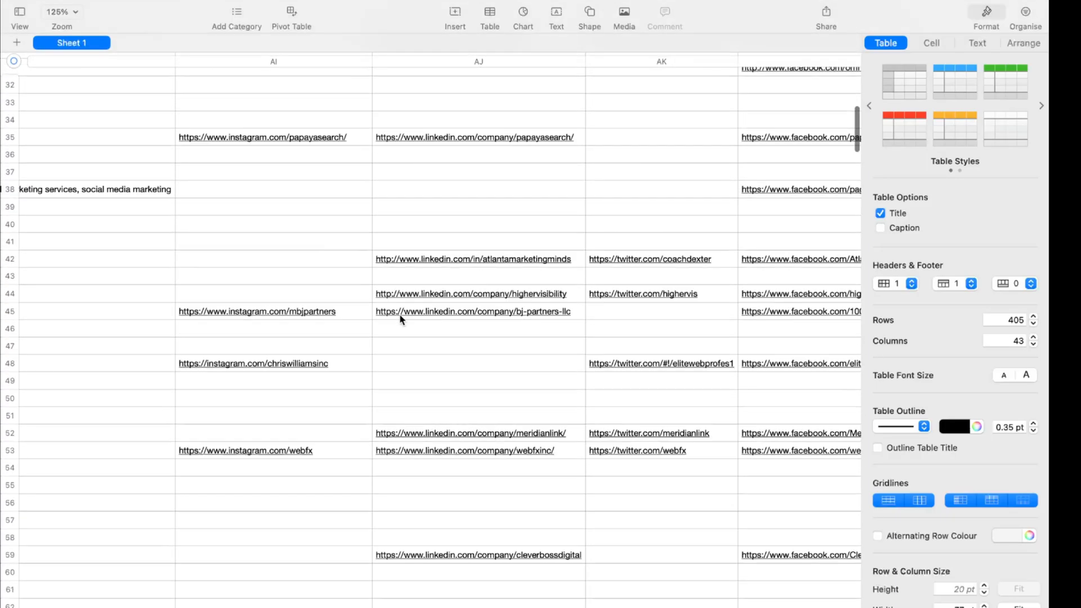
{"action": "scroll", "scroll_direction": "up", "scroll_amount": 3}
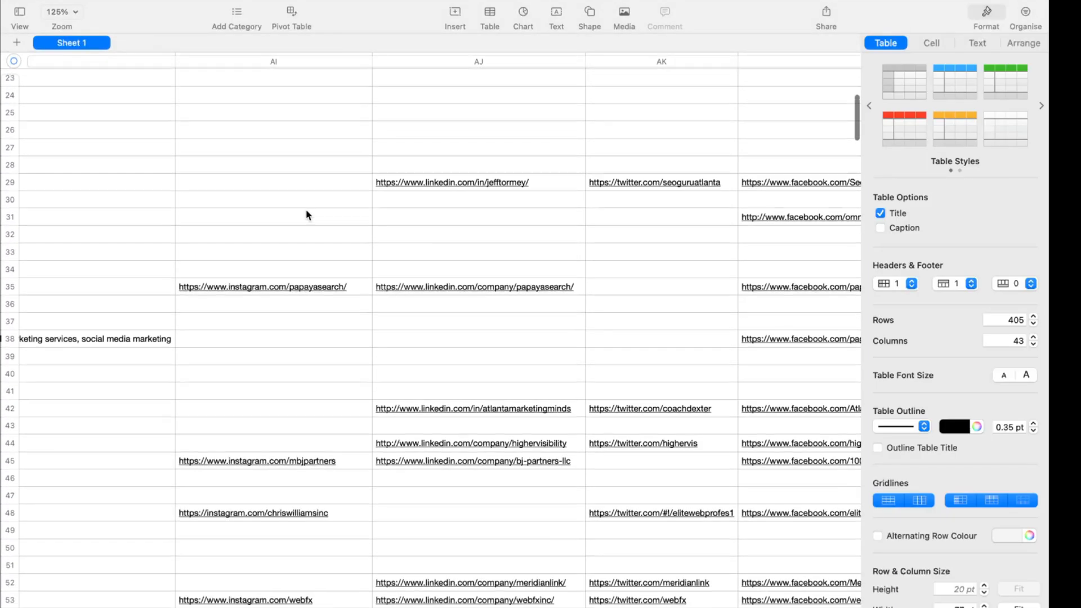
{"action": "scroll", "scroll_direction": "up", "scroll_amount": 3}
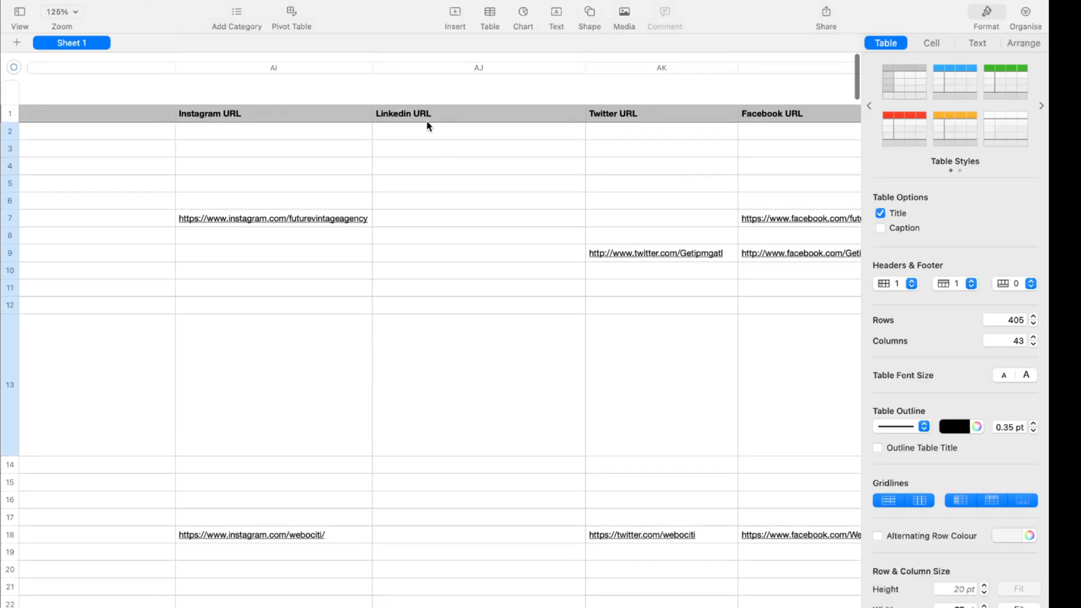
{"action": "scroll", "scroll_direction": "right", "scroll_amount": 3}
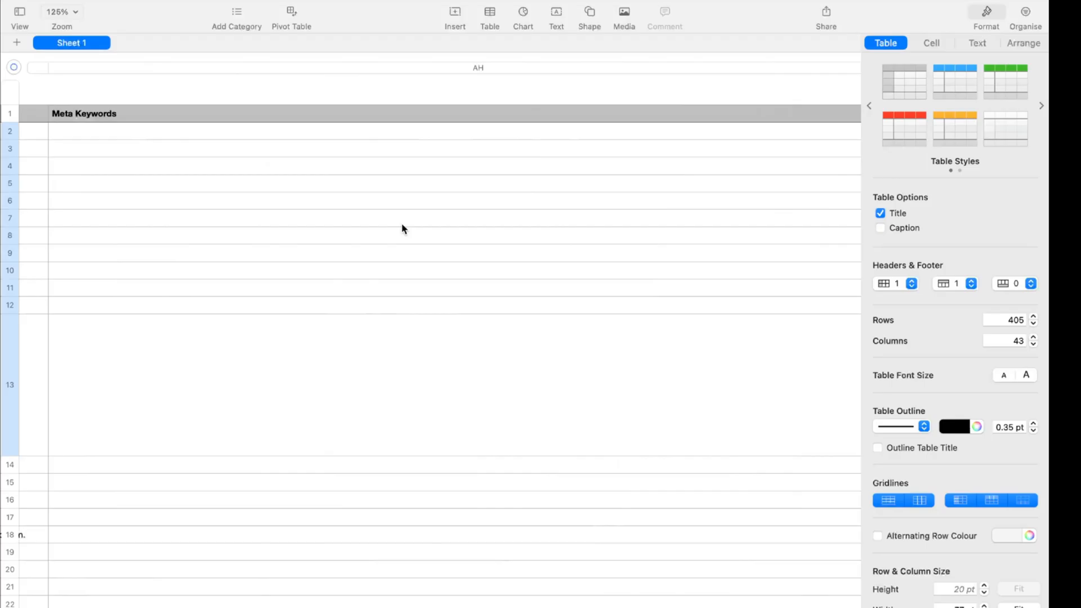
{"action": "scroll", "scroll_direction": "left", "scroll_amount": 3}
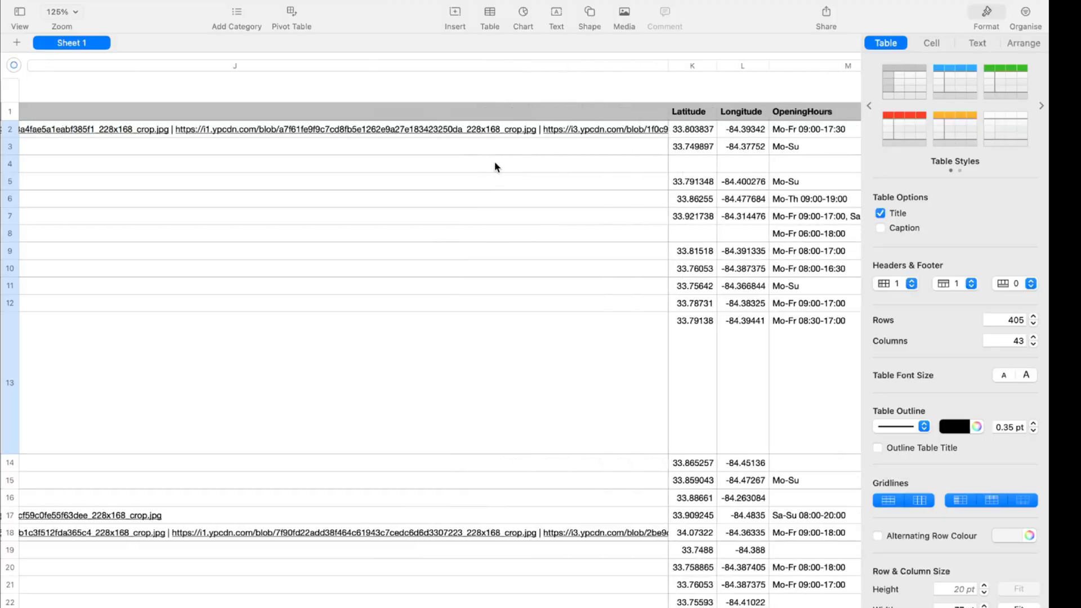
{"action": "scroll", "scroll_direction": "left", "scroll_amount": 3}
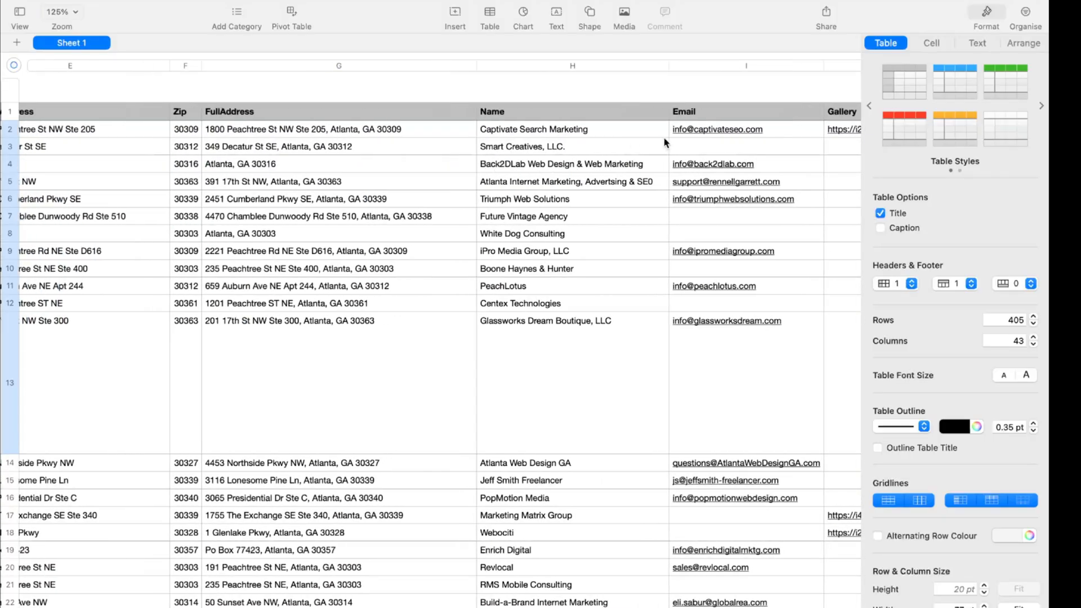
{"action": "left_click", "coordinate": [746, 66]}
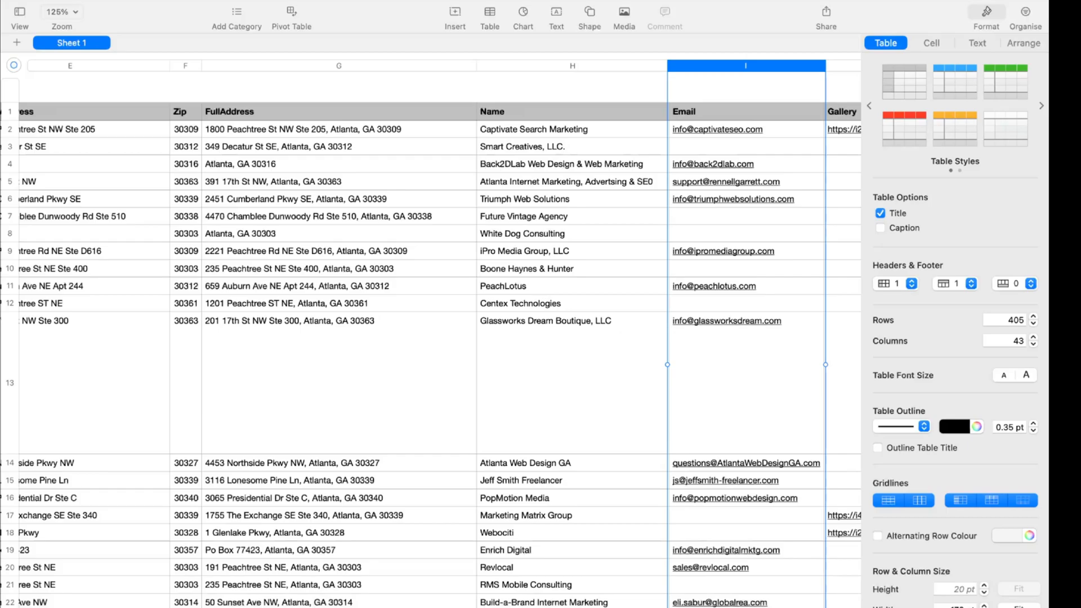
{"action": "mouse_move", "coordinate": [516, 218]}
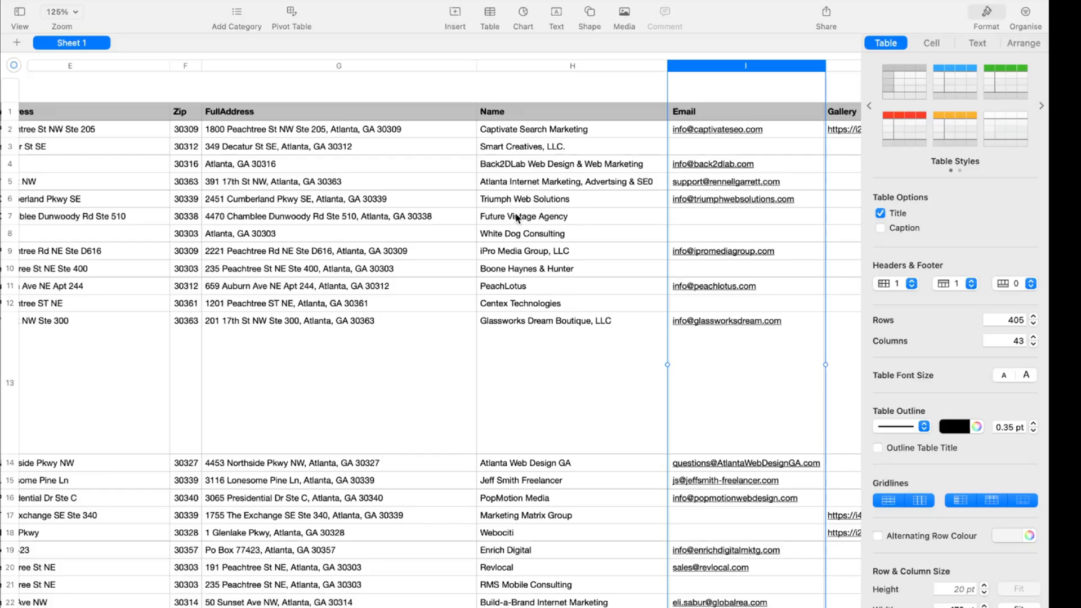
{"action": "scroll", "scroll_direction": "left", "scroll_amount": 3}
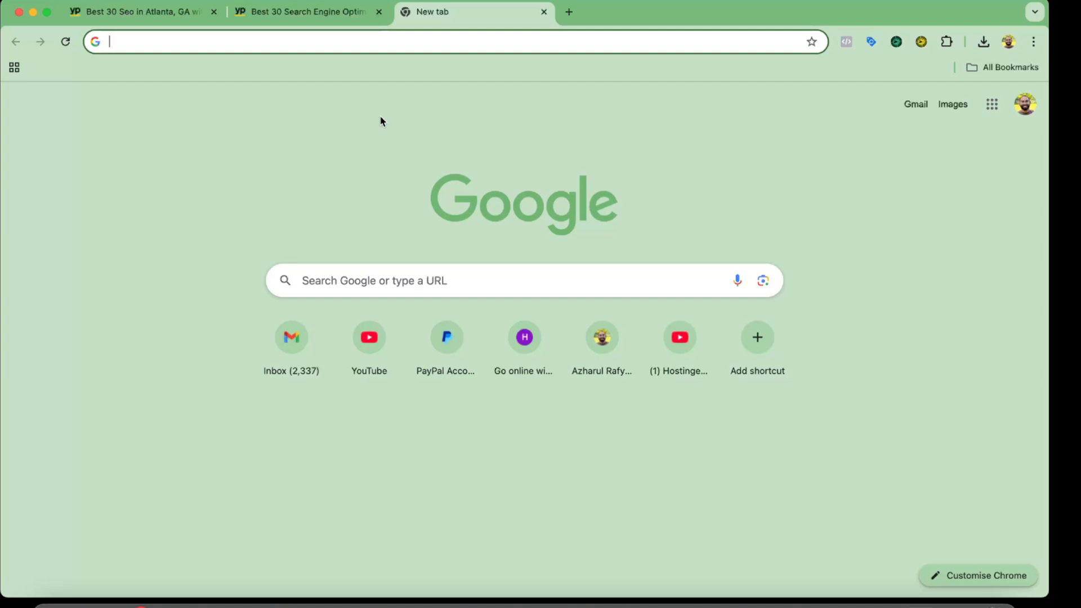
Step: Go to rafys.net and reach the Yellow pages scraper product page via Products
{"action": "type", "text": "rafys.net"}
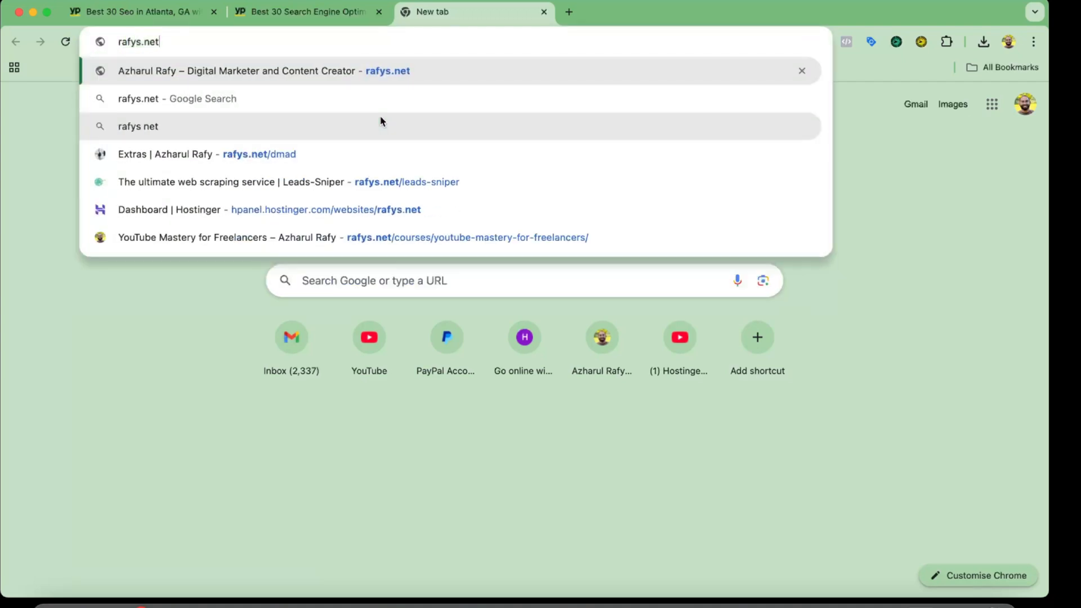
{"action": "mouse_move", "coordinate": [378, 181]}
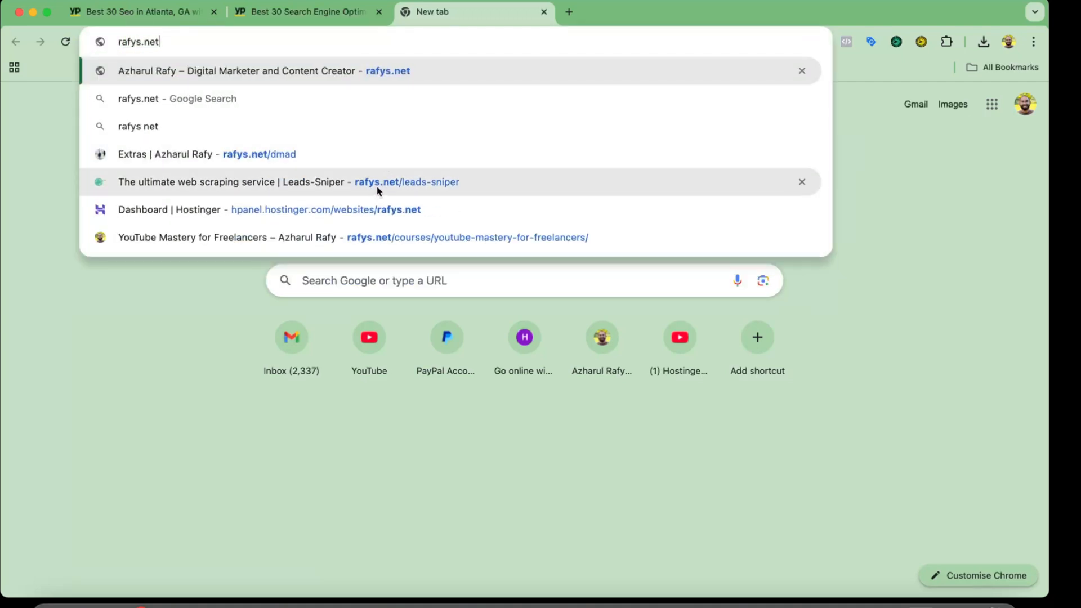
{"action": "mouse_move", "coordinate": [405, 189]}
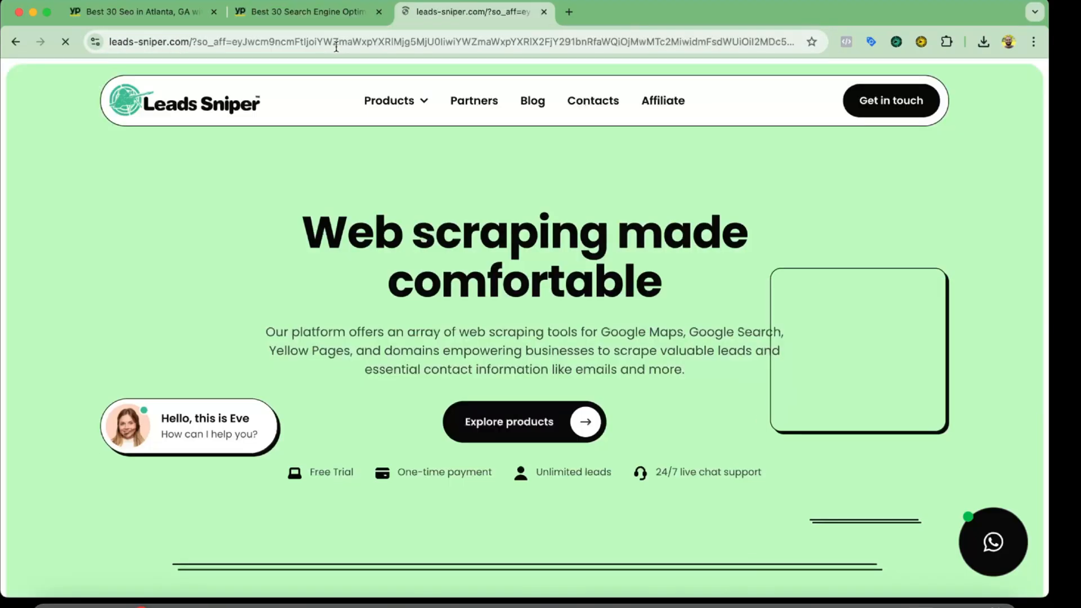
{"action": "left_click", "coordinate": [388, 100]}
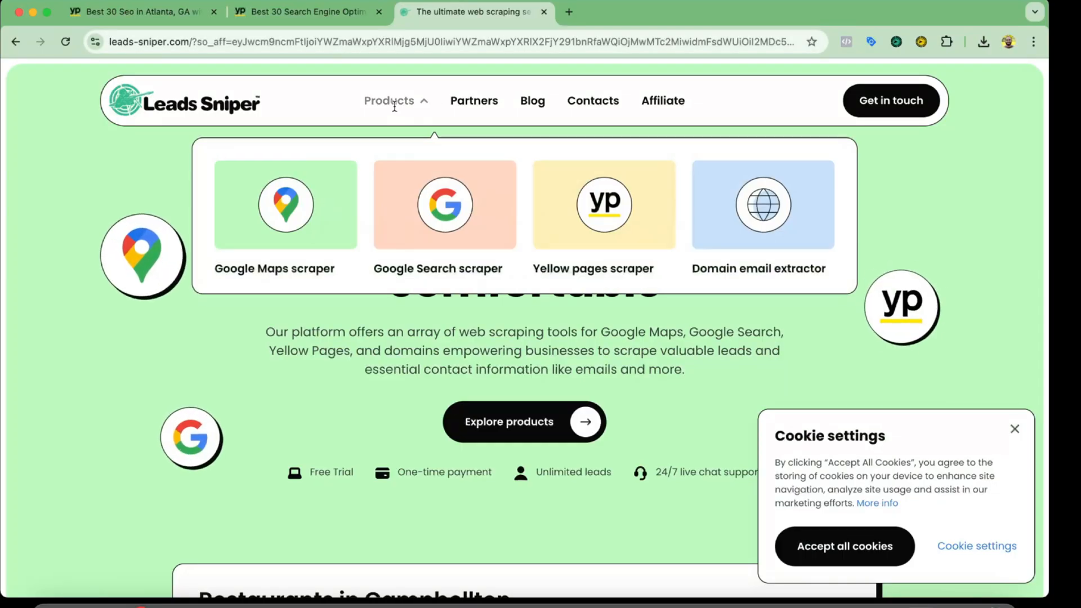
{"action": "left_click", "coordinate": [604, 203]}
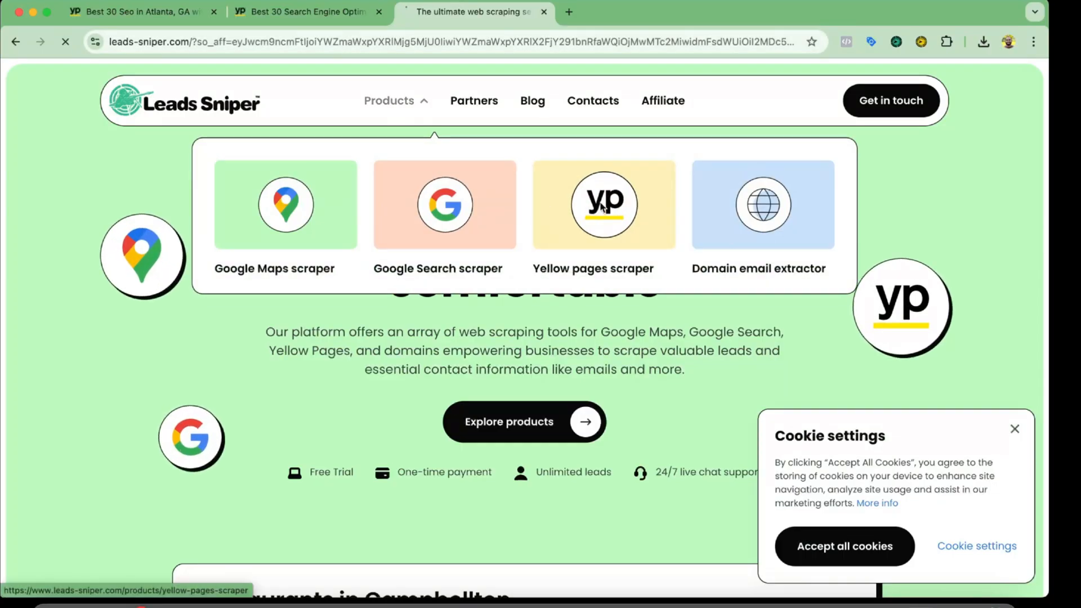
{"action": "left_click", "coordinate": [603, 205]}
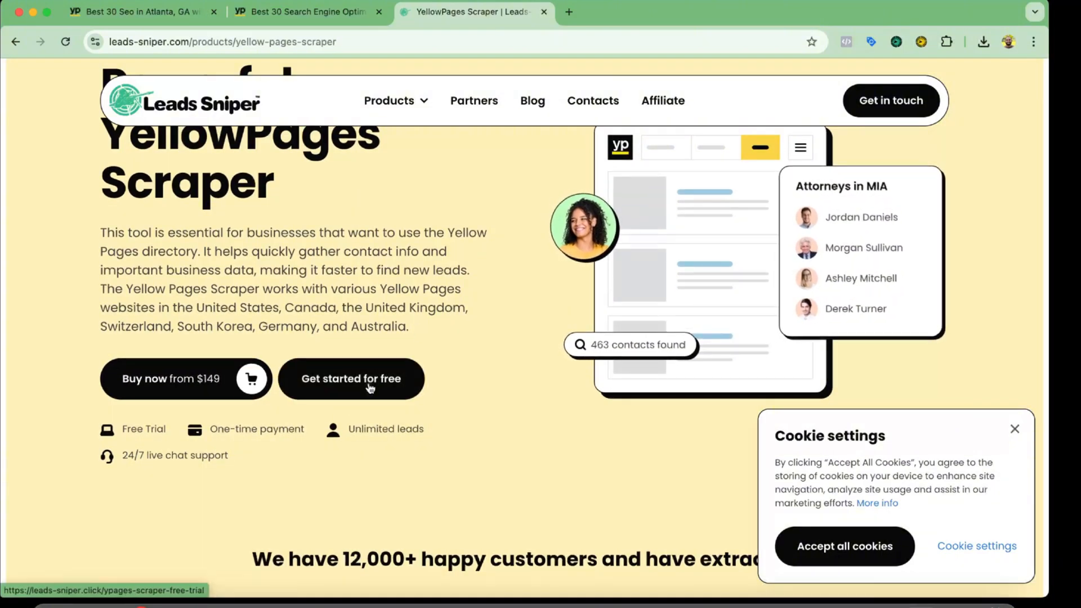
Step: Download Yellowpages - 1.2.3.zip via Get started for free and reveal it in Finder
{"action": "left_click", "coordinate": [351, 379]}
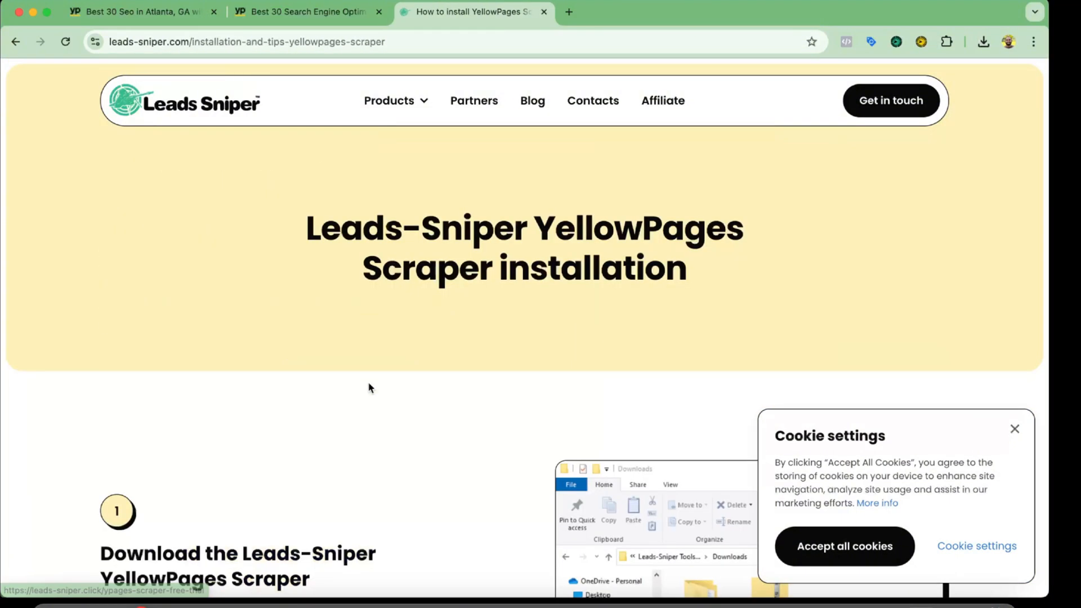
{"action": "scroll", "scroll_direction": "down", "scroll_amount": 3}
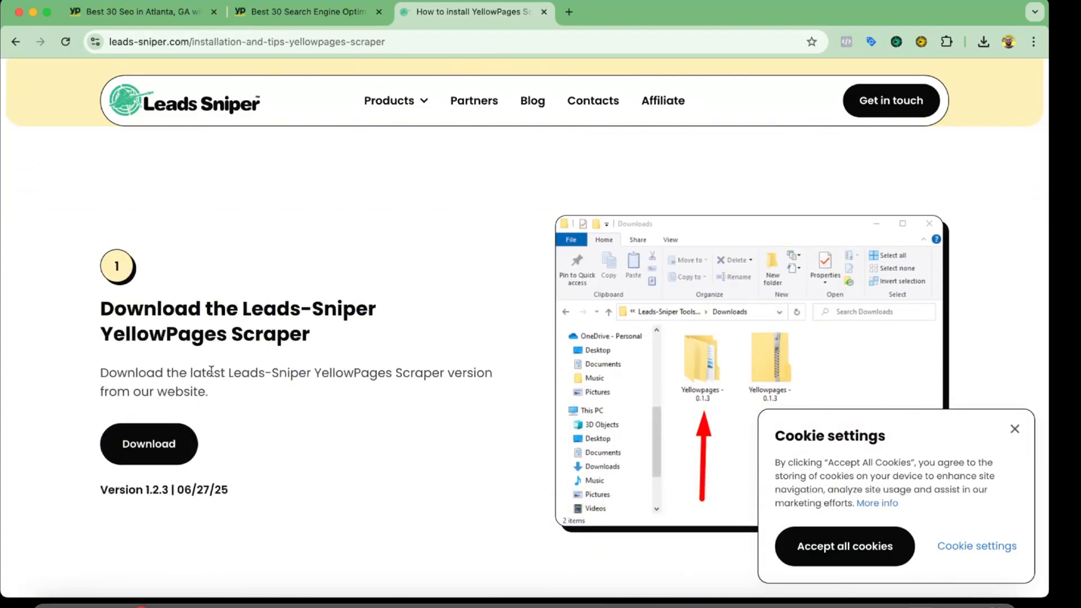
{"action": "mouse_move", "coordinate": [960, 94]}
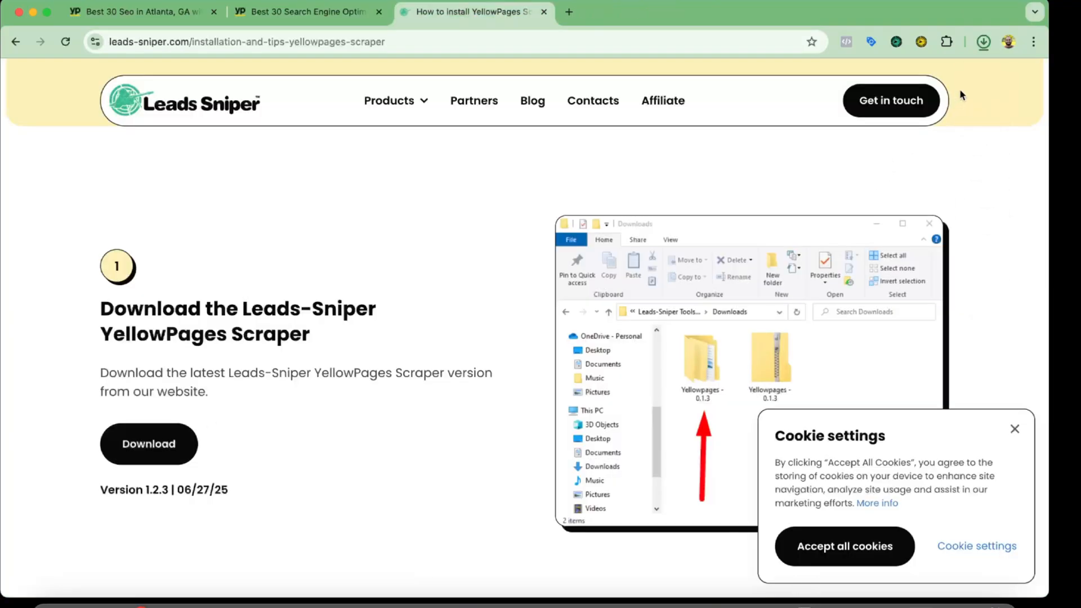
{"action": "left_click", "coordinate": [983, 42]}
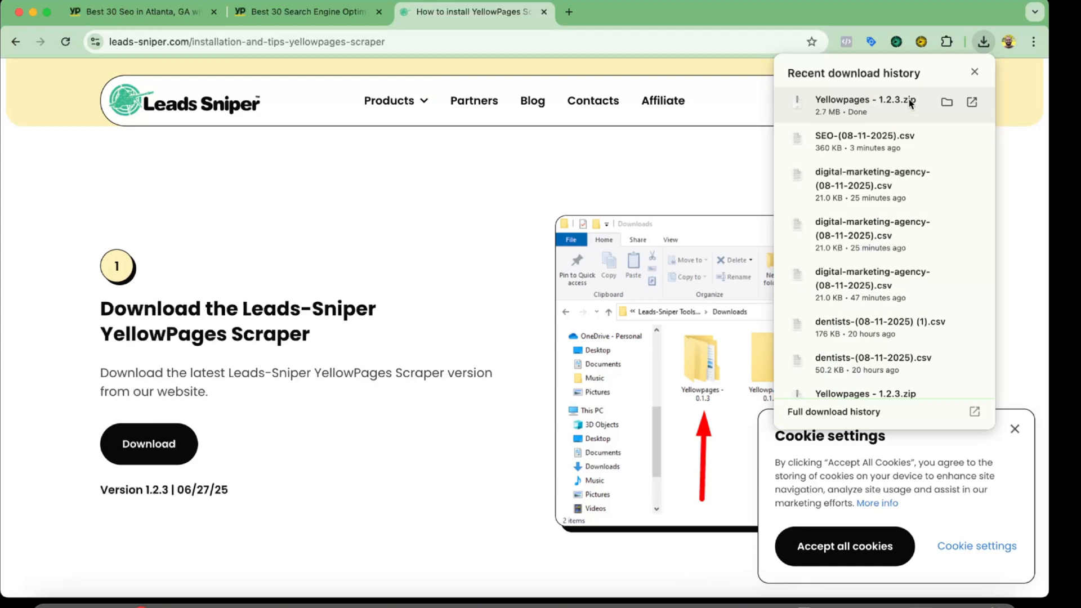
{"action": "left_click", "coordinate": [947, 102]}
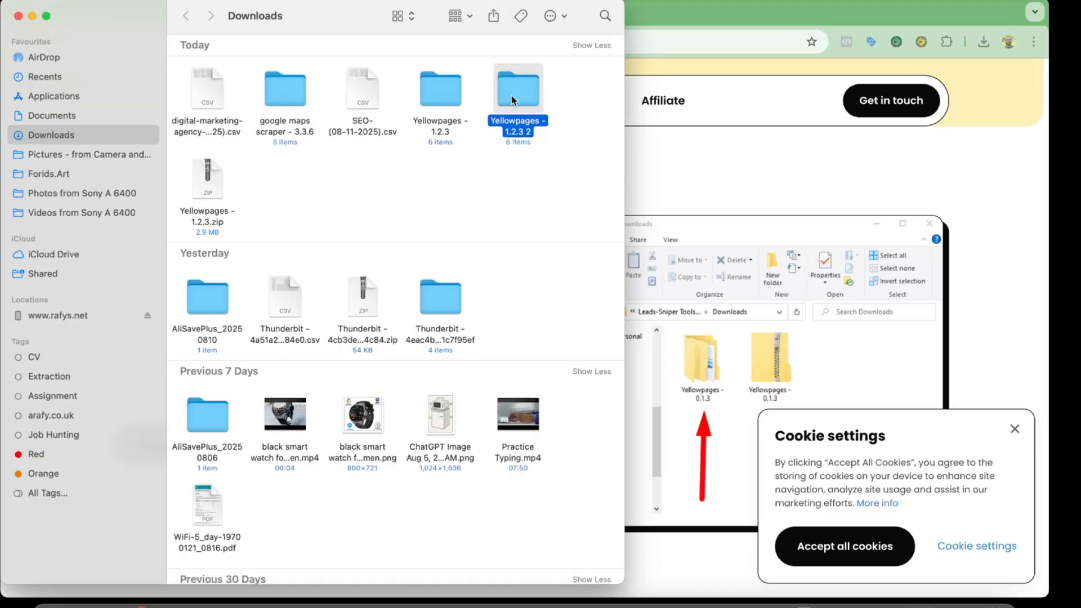
{"action": "left_click", "coordinate": [1007, 42]}
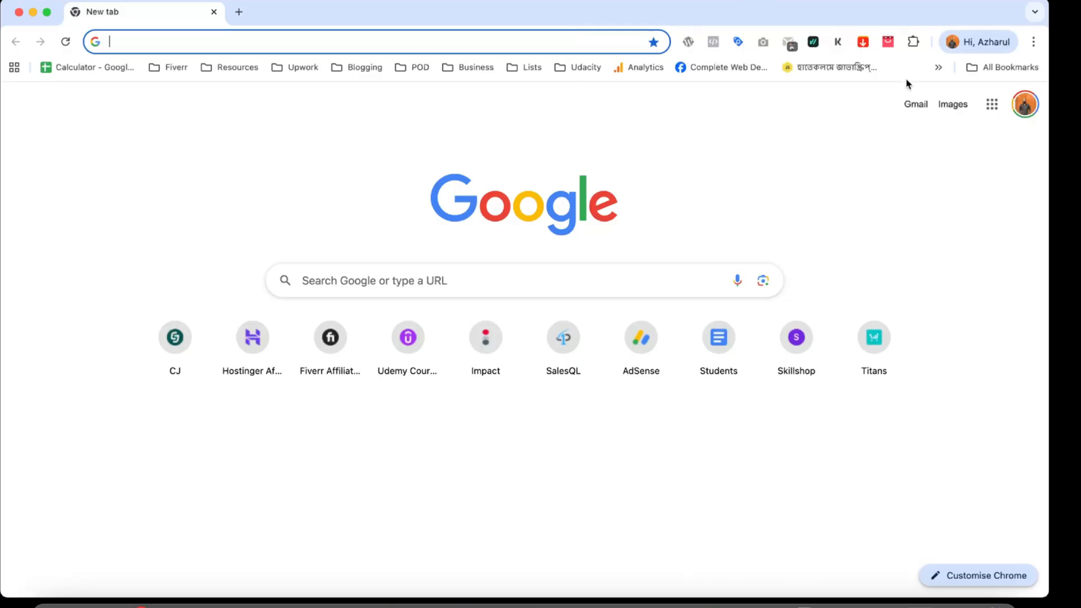
Step: Reach Chrome's Manage Extensions page and ensure Developer mode is on
{"action": "left_click", "coordinate": [1032, 41]}
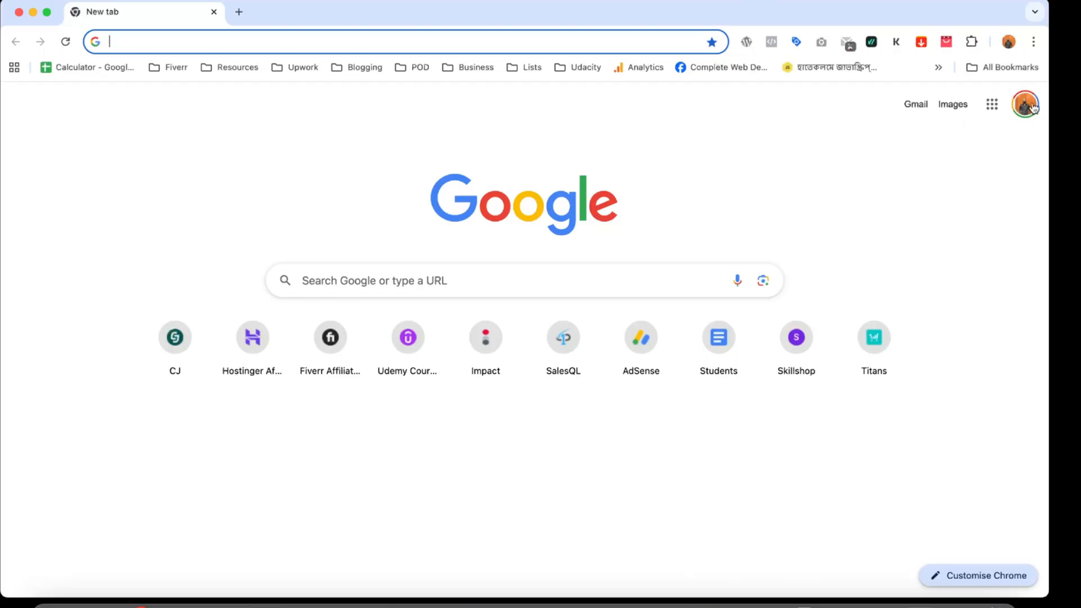
{"action": "left_click", "coordinate": [1033, 42]}
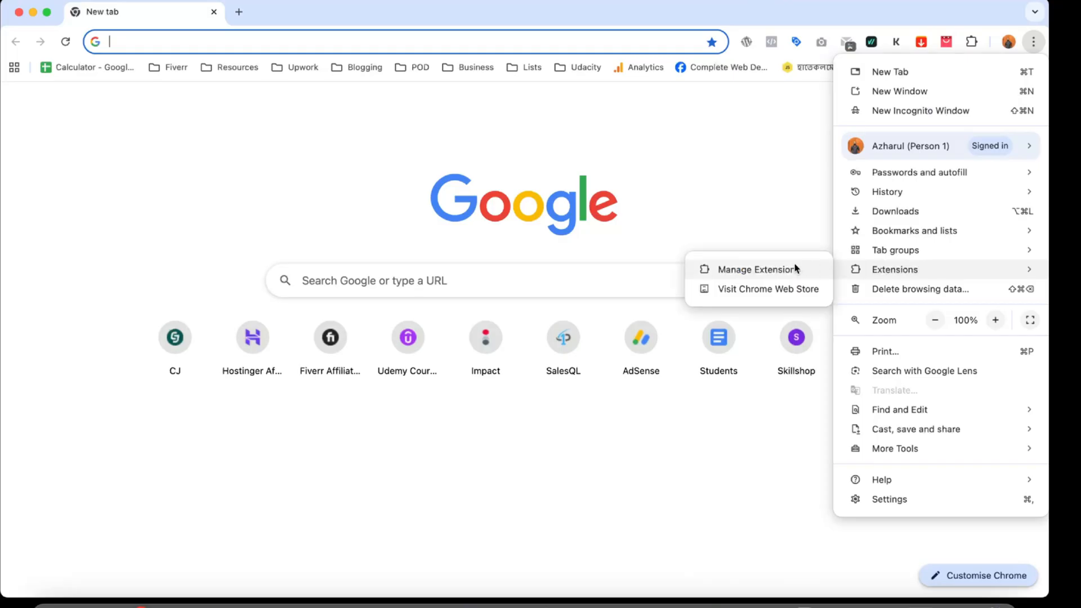
{"action": "left_click", "coordinate": [757, 269]}
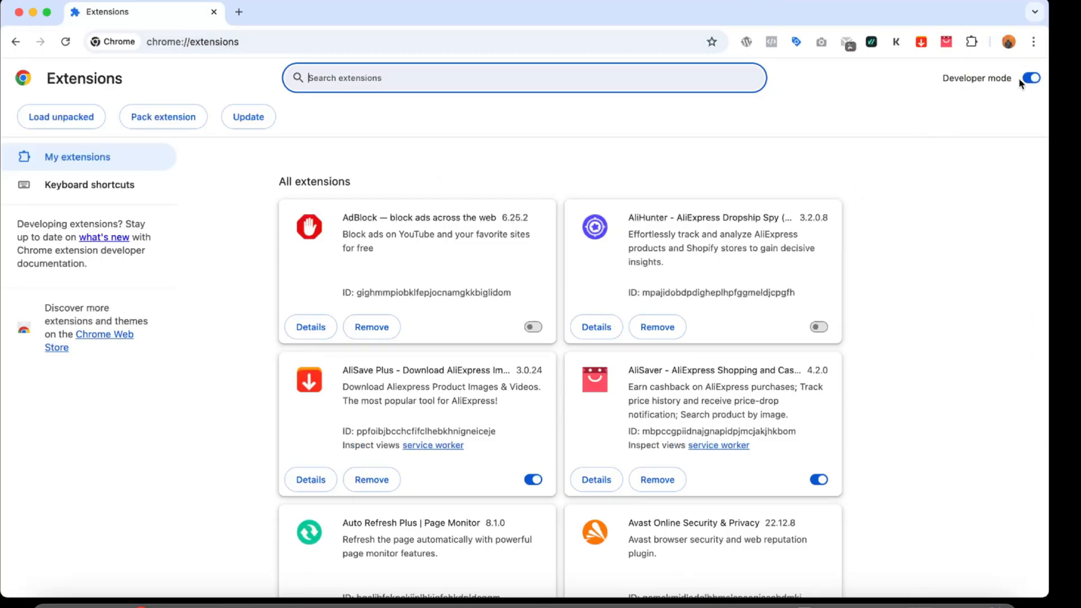
{"action": "left_click", "coordinate": [1031, 78]}
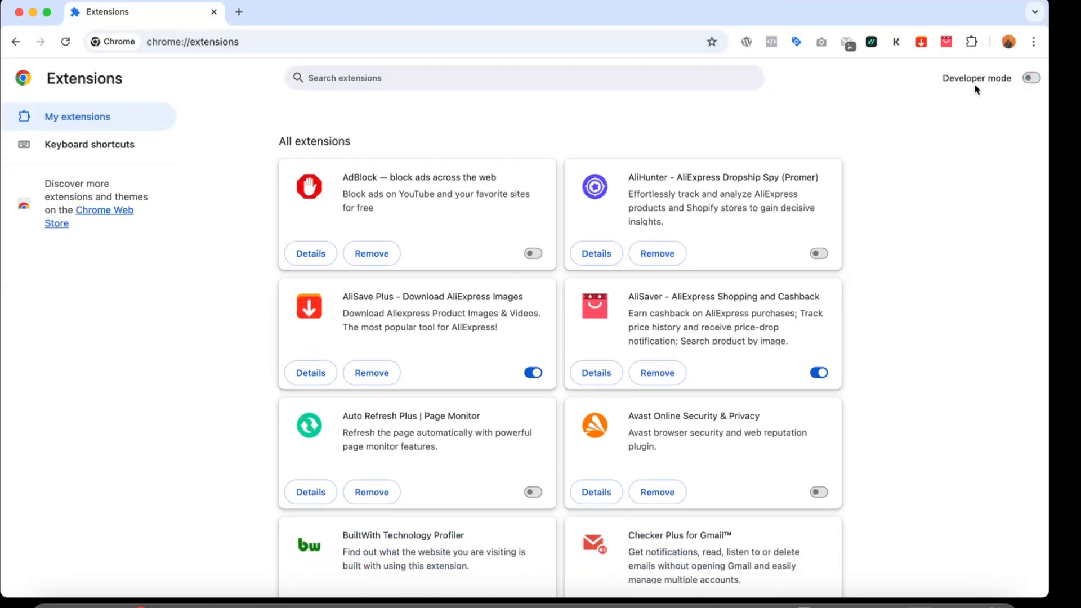
{"action": "left_click", "coordinate": [1031, 78]}
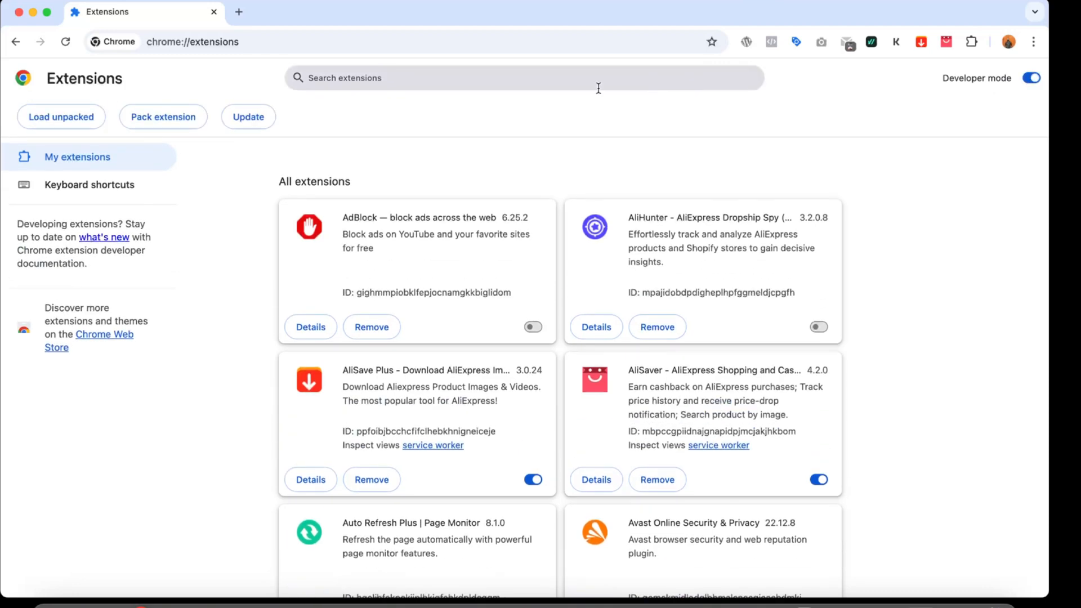
{"action": "mouse_move", "coordinate": [61, 116]}
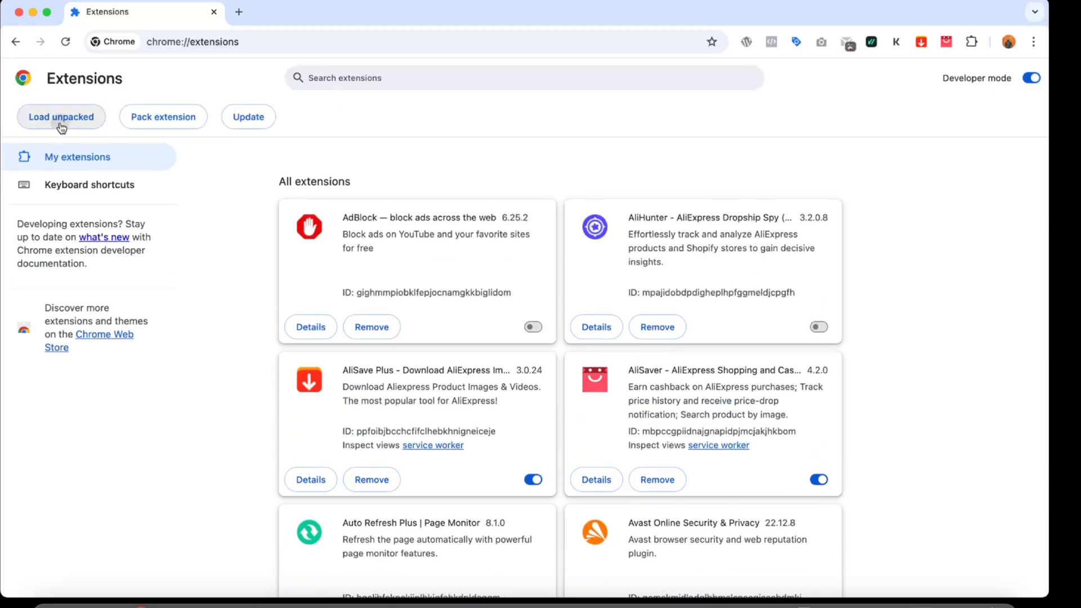
Step: Load the unpacked Yellowpages - 1.2.3 2 folder from Downloads as an extension
{"action": "left_click", "coordinate": [60, 116]}
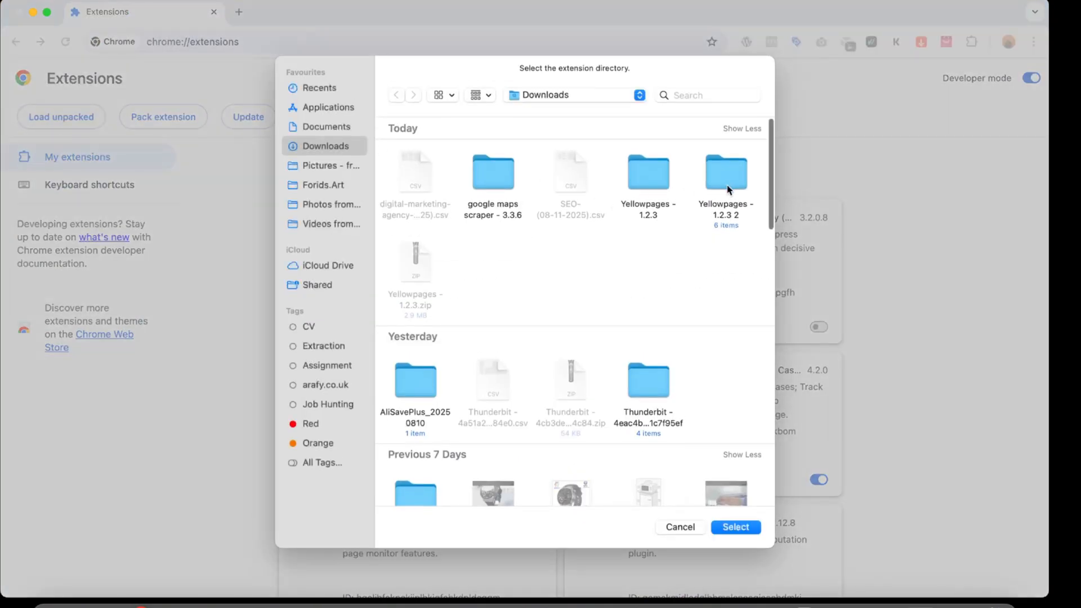
{"action": "left_click", "coordinate": [725, 171]}
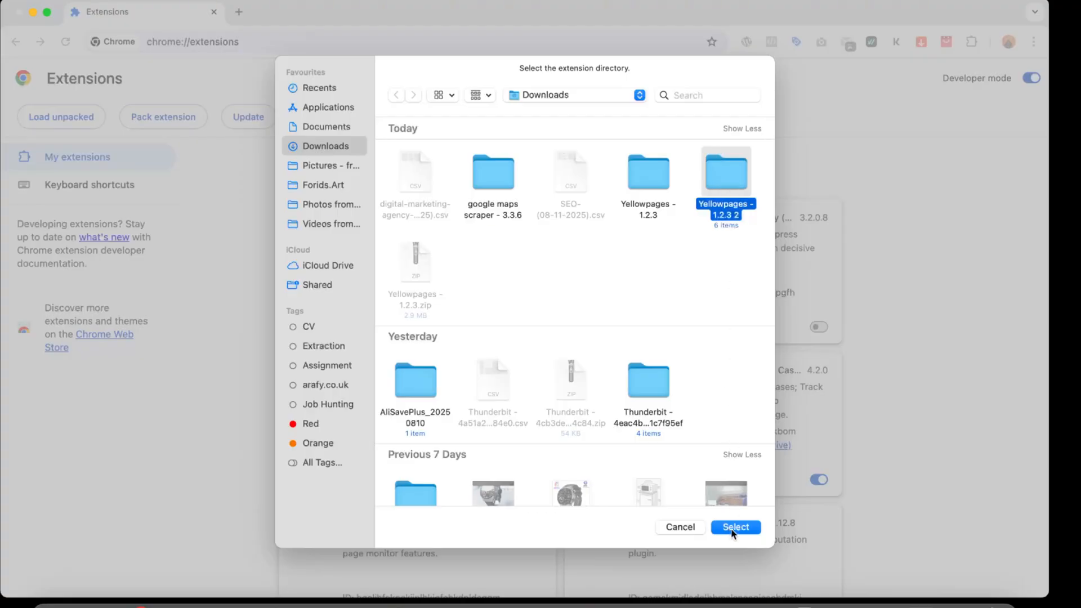
{"action": "left_click", "coordinate": [735, 527]}
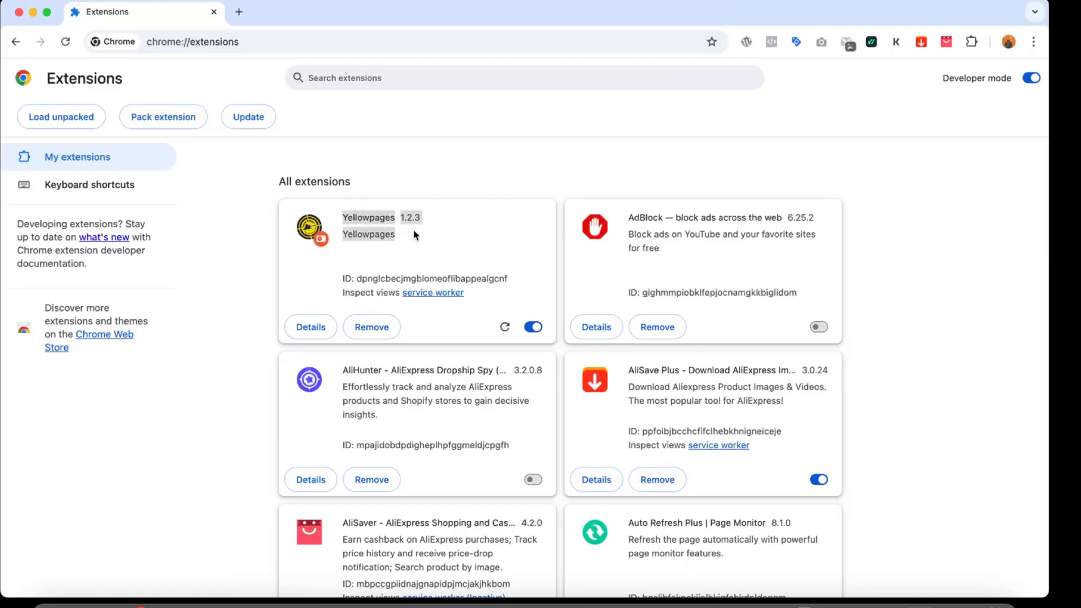
Step: Pin Yellowpages to the toolbar and bring up its scraper panel showing trial 1.2.3 with zero leads
{"action": "left_click", "coordinate": [972, 42]}
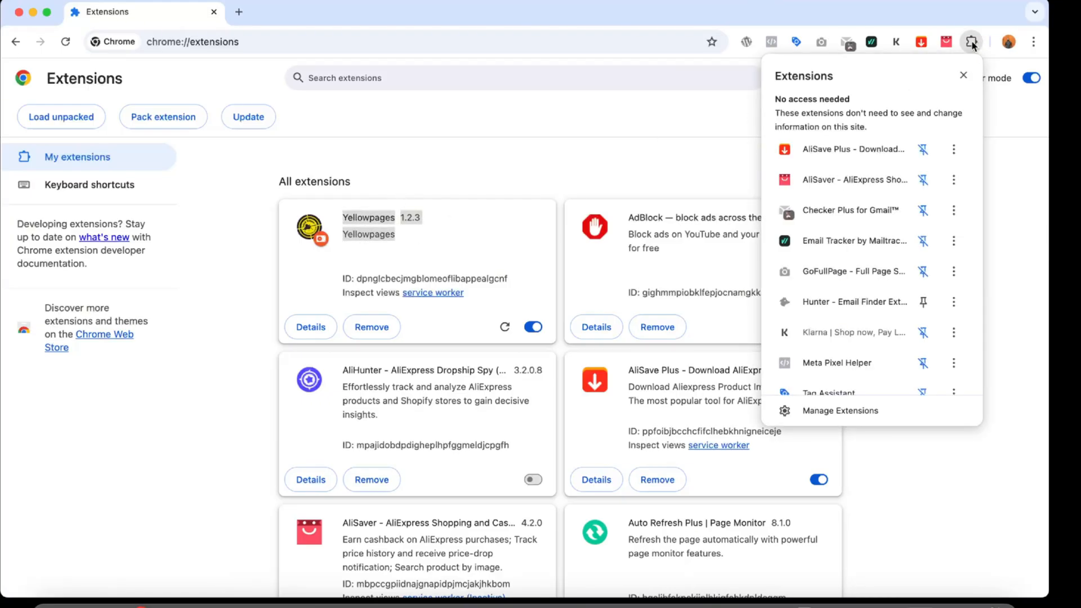
{"action": "scroll", "scroll_direction": "down", "scroll_amount": 3}
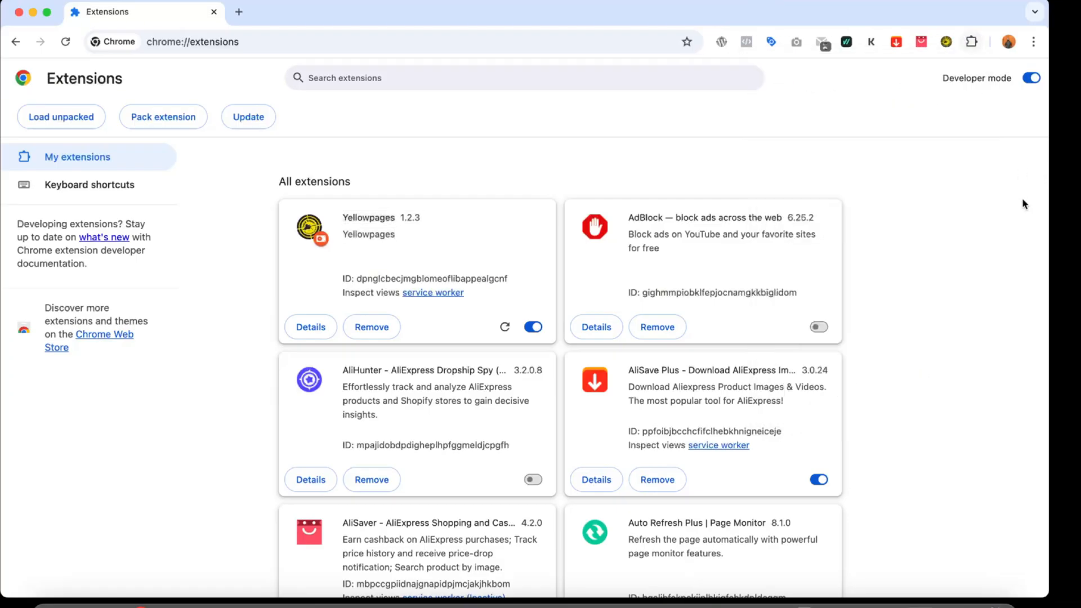
{"action": "left_click", "coordinate": [946, 41]}
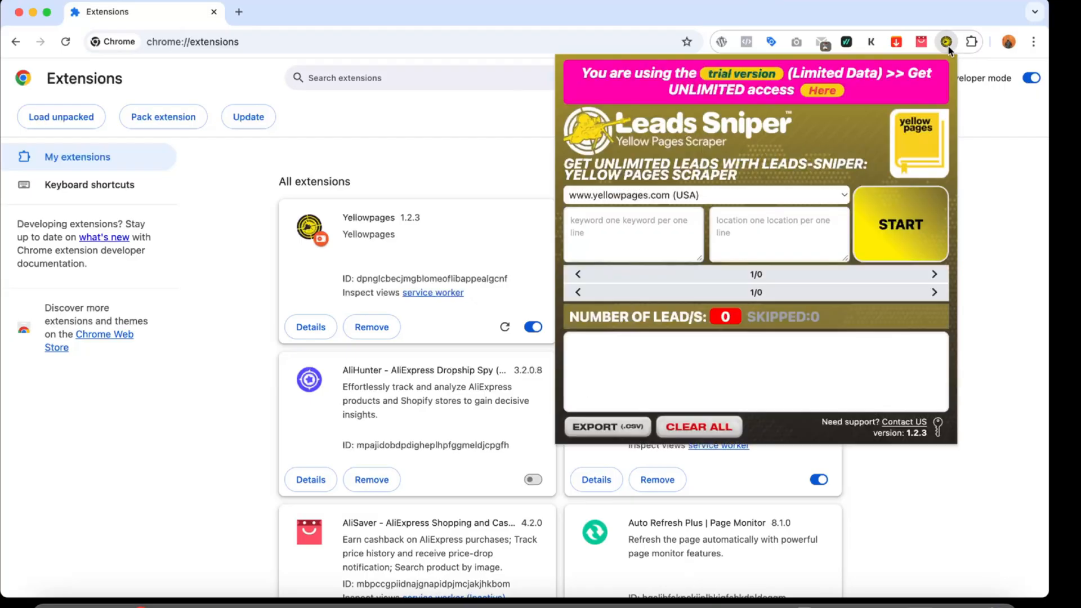
{"action": "left_click", "coordinate": [632, 234]}
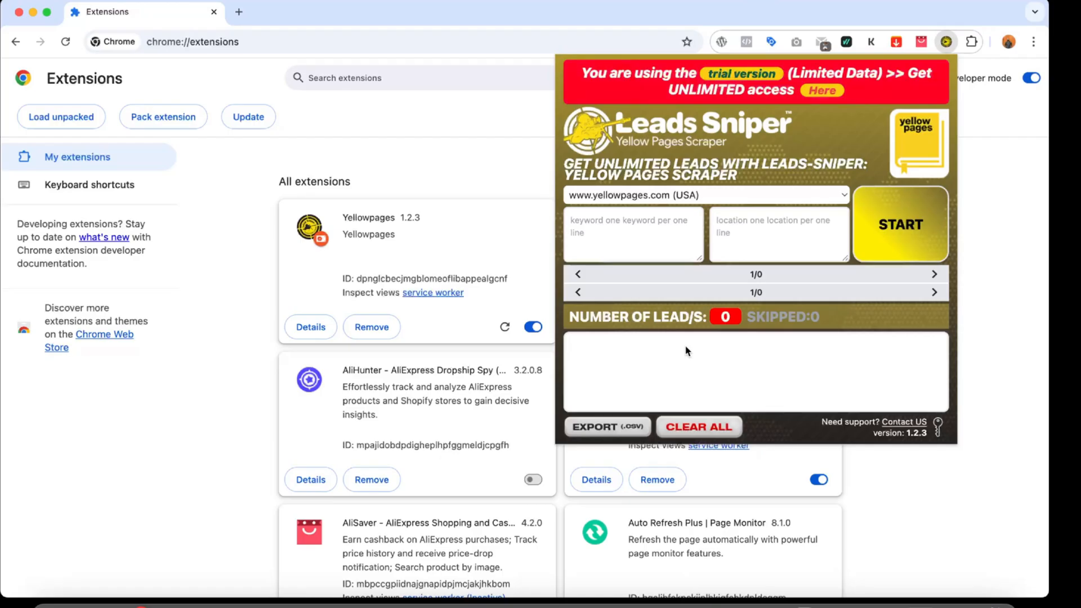
{"action": "mouse_move", "coordinate": [781, 85]}
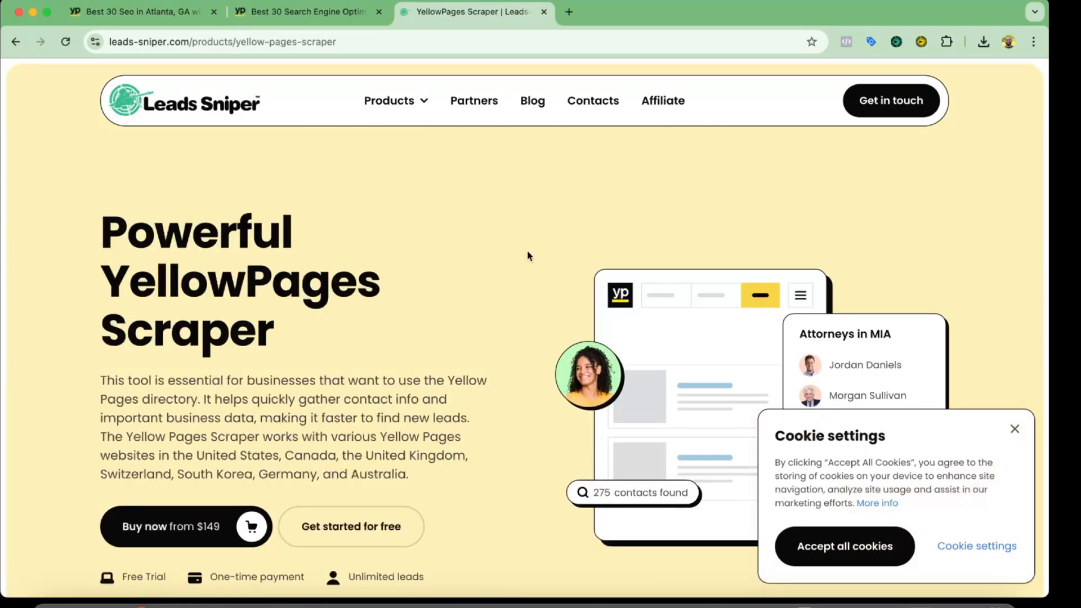
Step: Accept all cookies on the YellowPages Scraper page to dismiss the banner
{"action": "scroll", "scroll_direction": "down", "scroll_amount": 3}
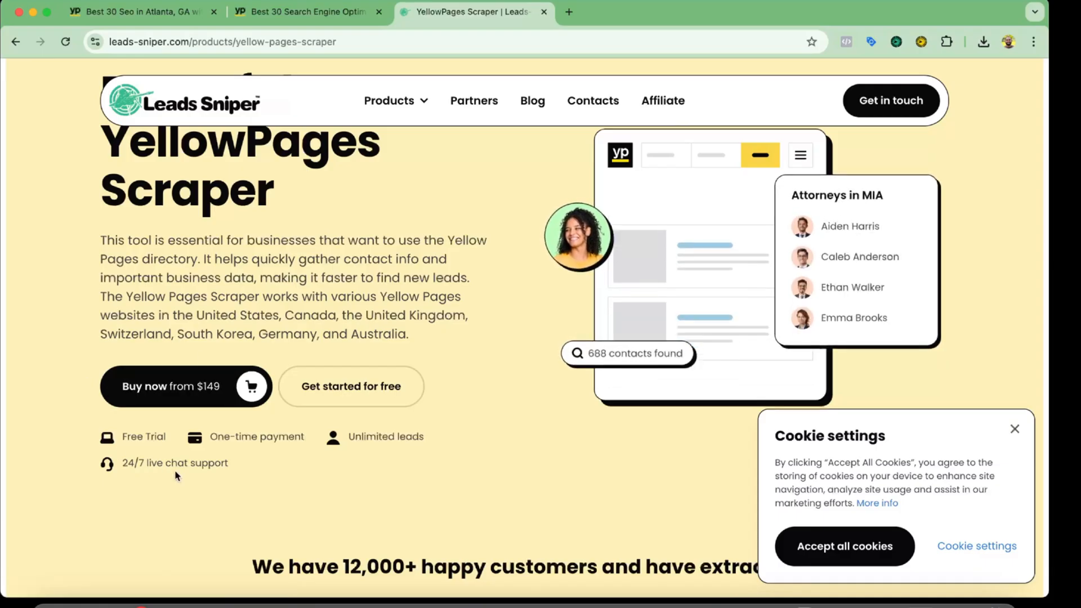
{"action": "mouse_move", "coordinate": [303, 487]}
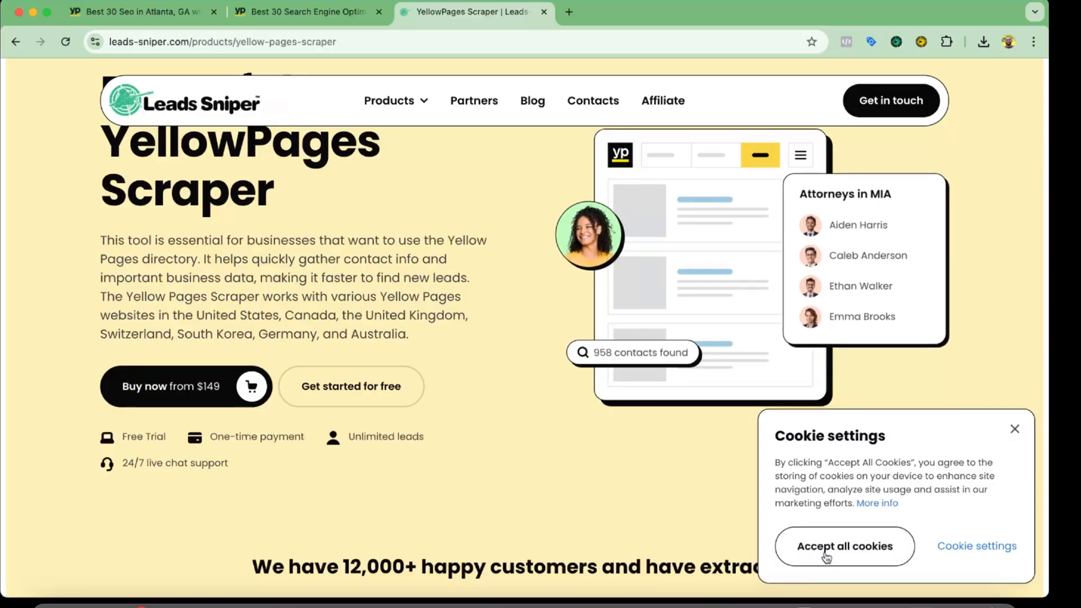
{"action": "left_click", "coordinate": [843, 546]}
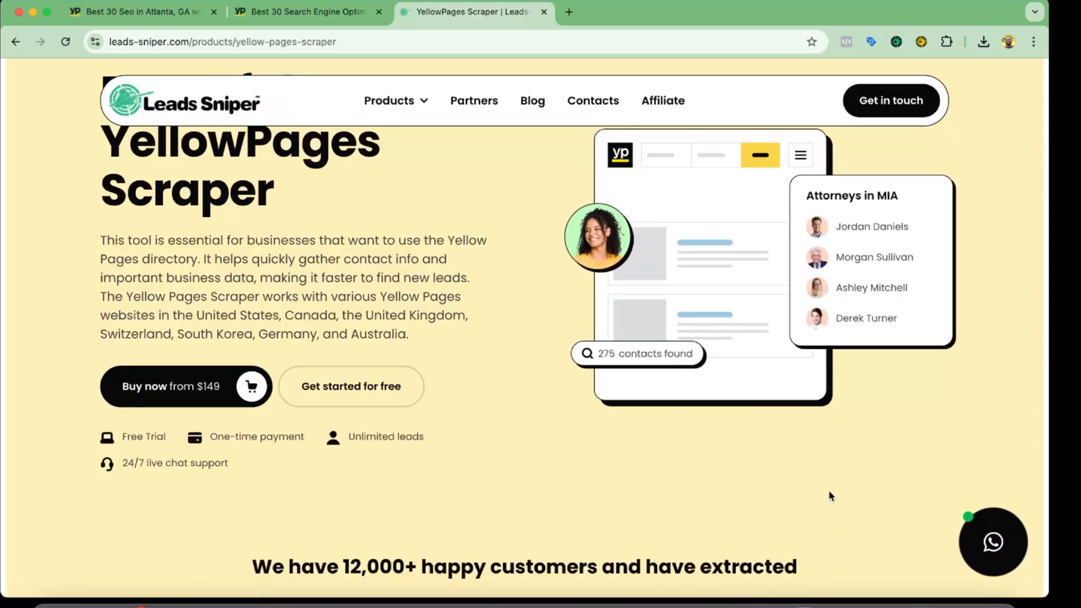